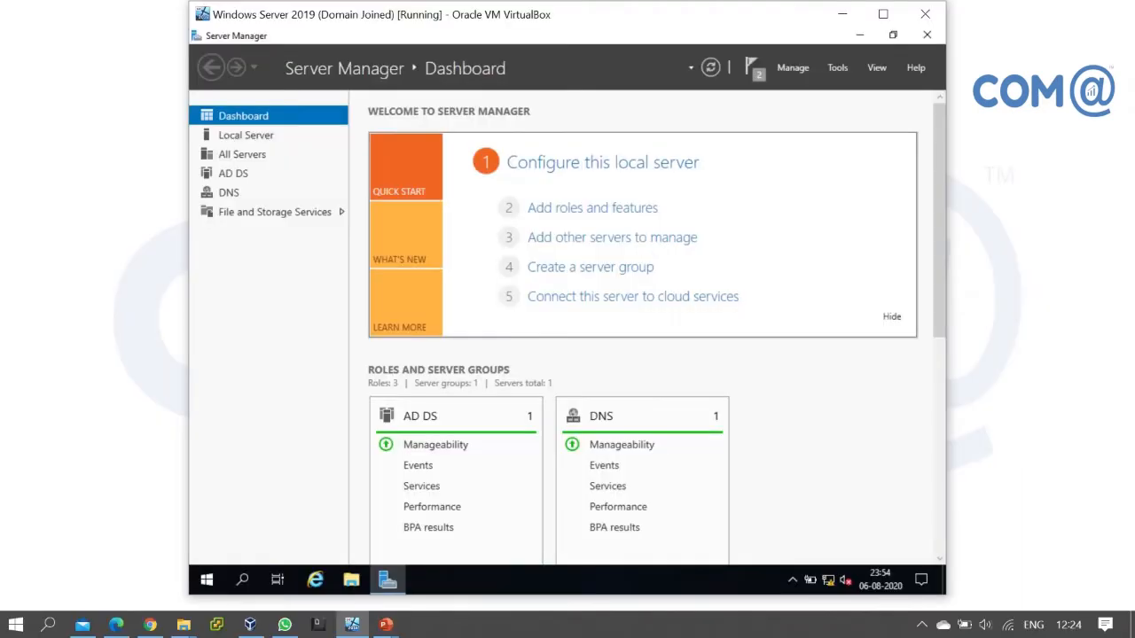
pyautogui.moveTo(409, 235)
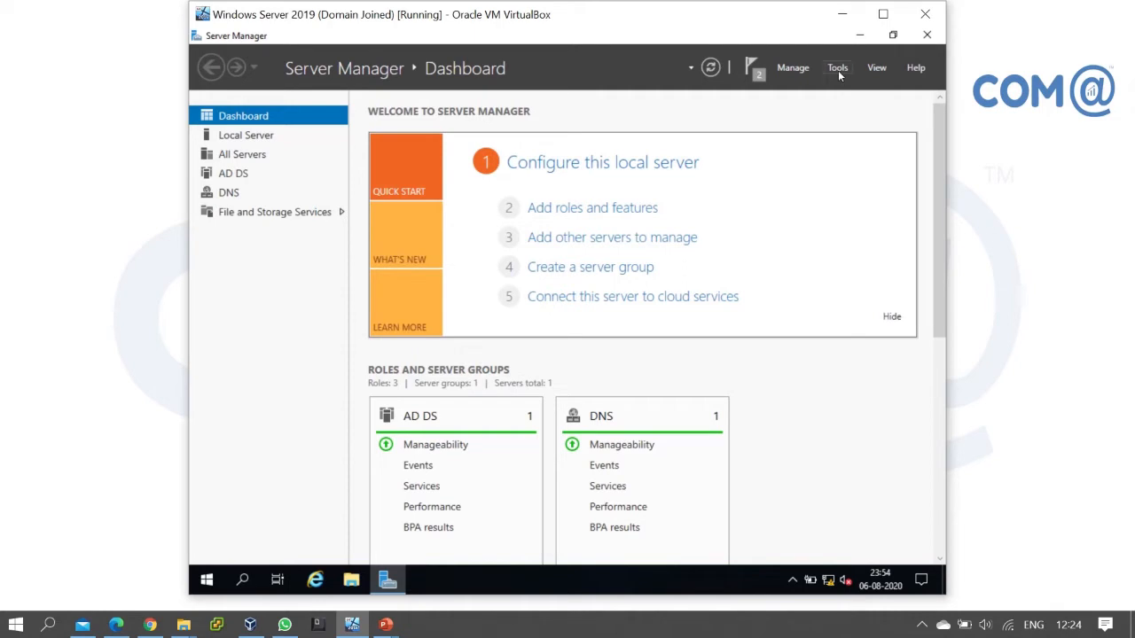
# Step: Open Server Manager's Tools menu to list the administrative tools such as DNS
pyautogui.click(837, 68)
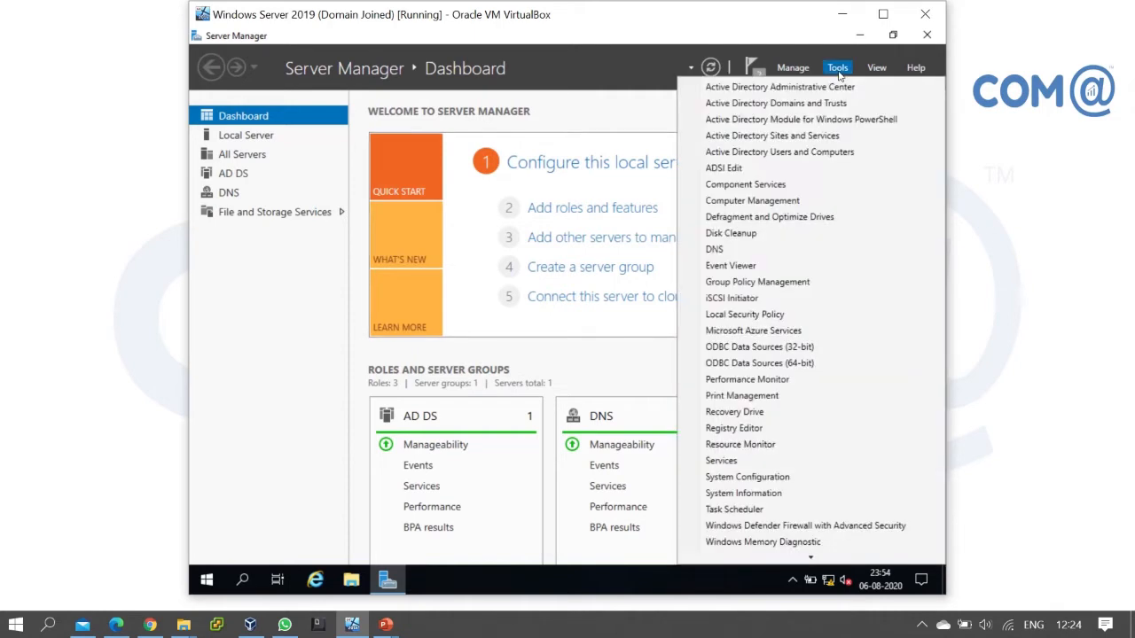
pyautogui.moveTo(715, 249)
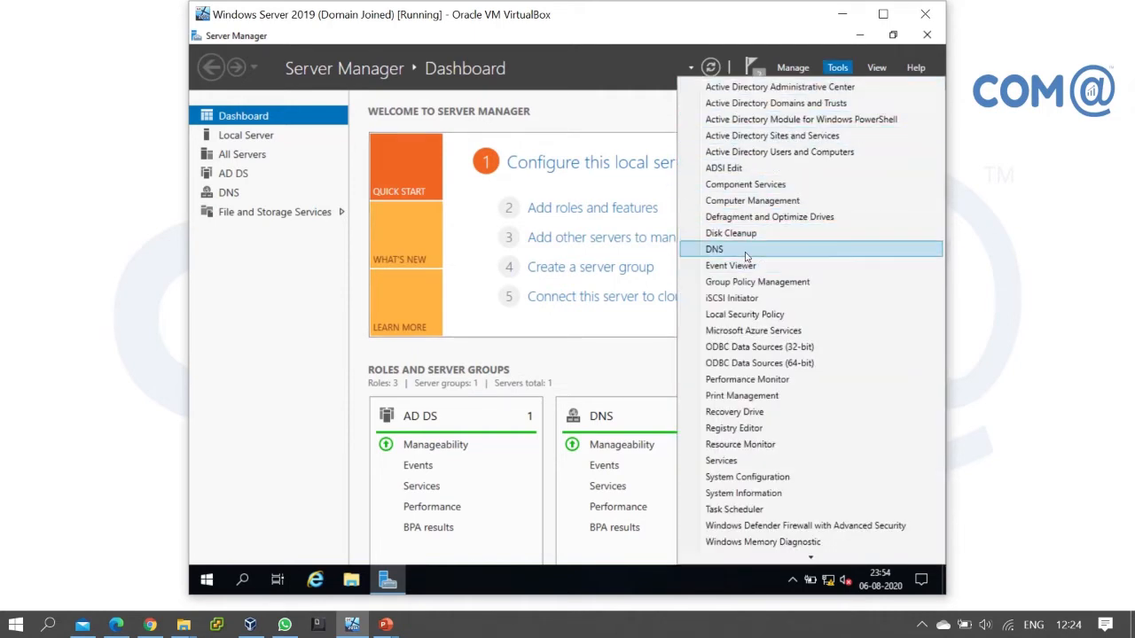
# Step: Launch and maximize DNS Manager, start a New Zone under Forward Lookup Zones, and pass the welcome page
pyautogui.click(714, 248)
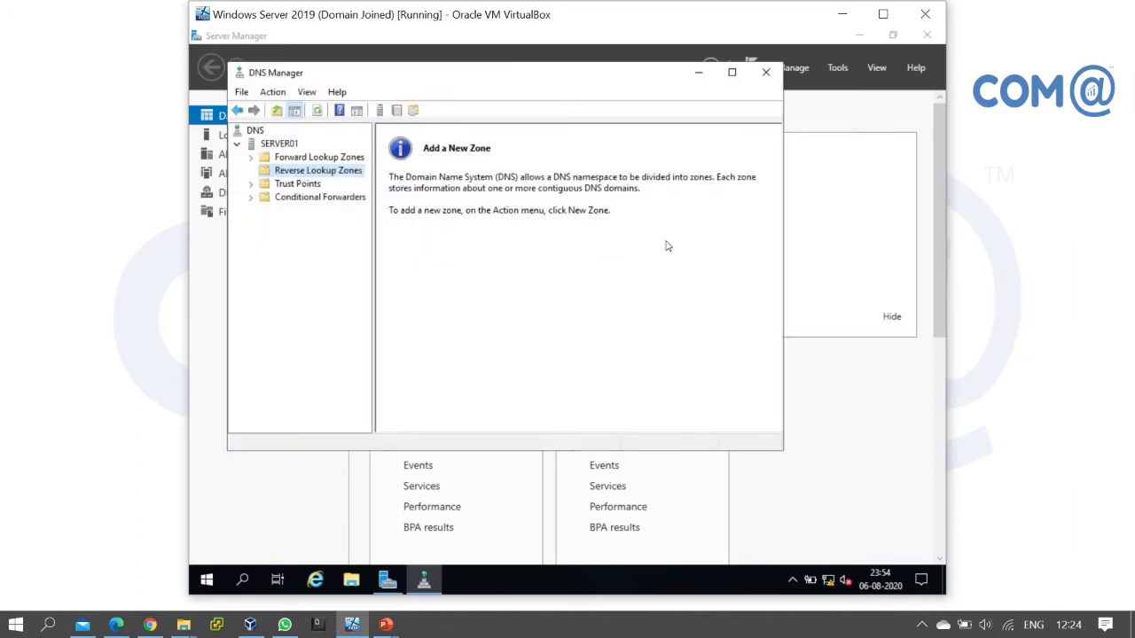
pyautogui.click(731, 71)
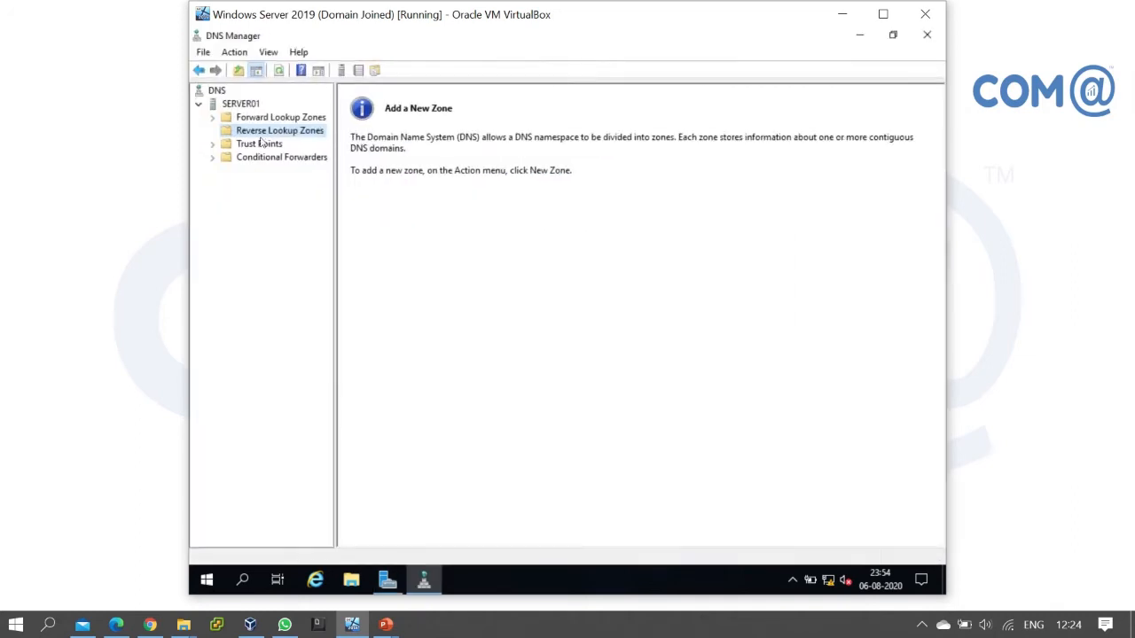
pyautogui.rightClick(280, 116)
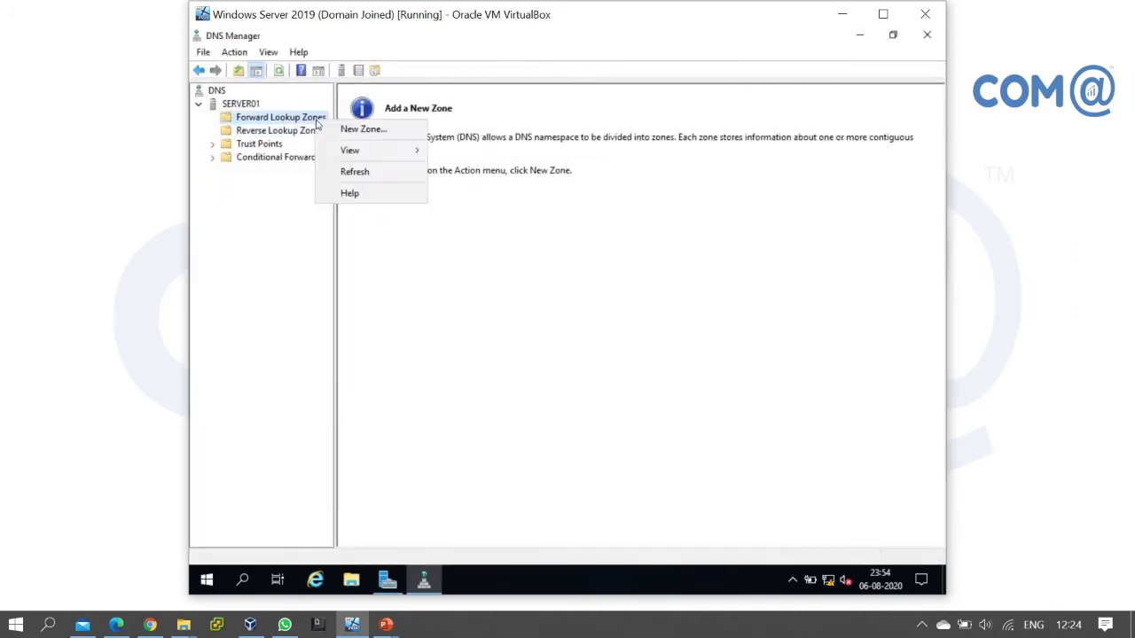
pyautogui.click(363, 129)
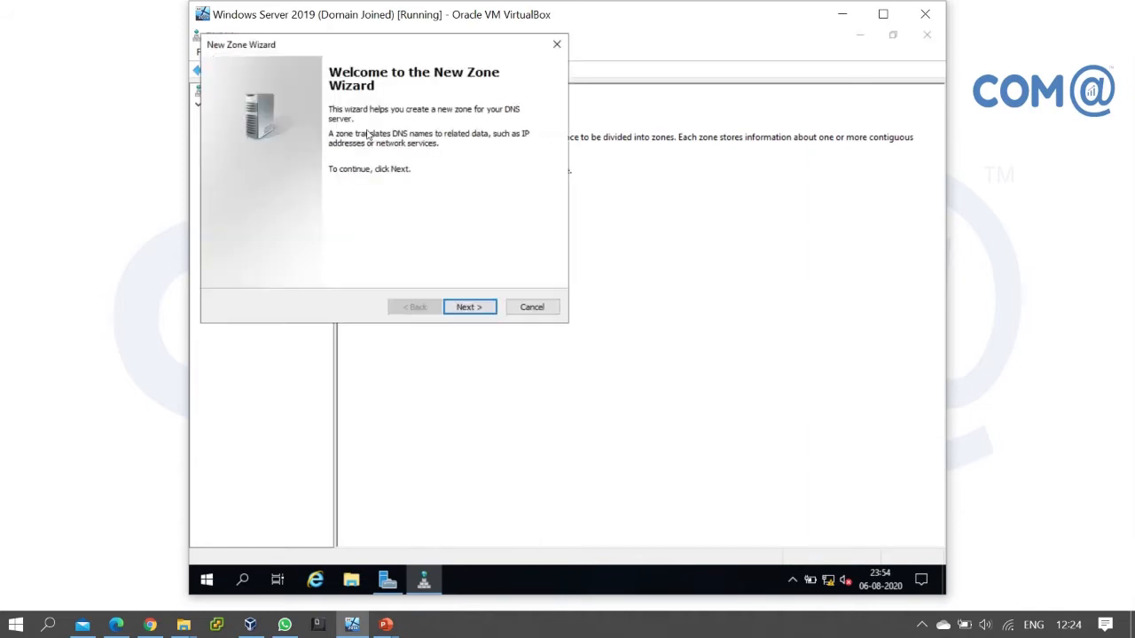
pyautogui.click(469, 307)
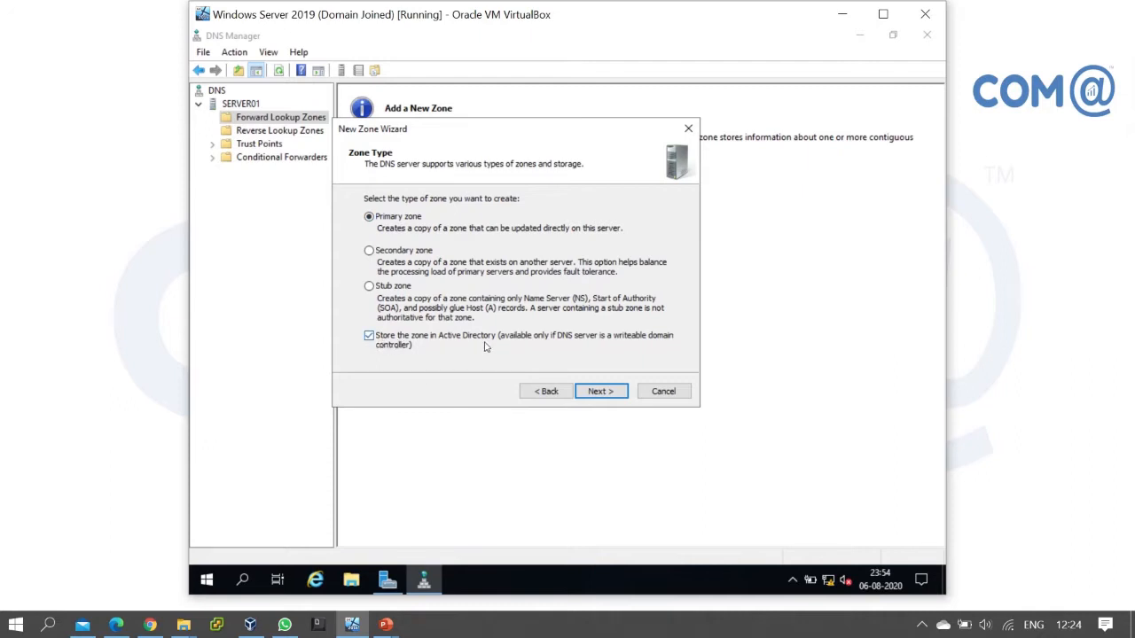
pyautogui.moveTo(434, 347)
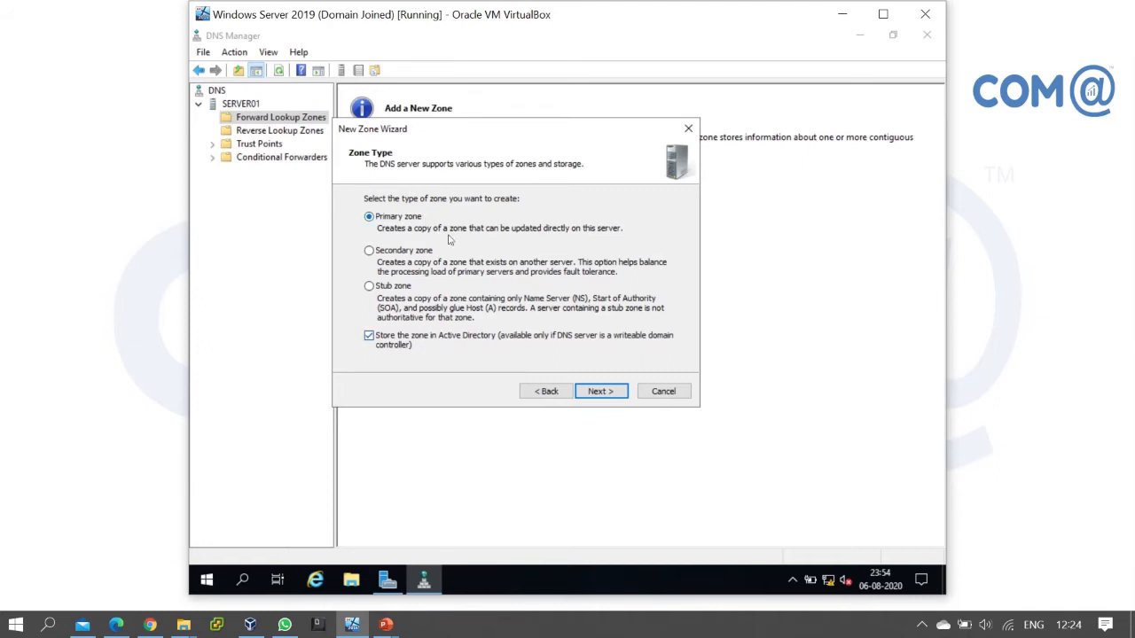
# Step: Keep Primary zone stored in Active Directory and advance to replication scope
pyautogui.click(600, 391)
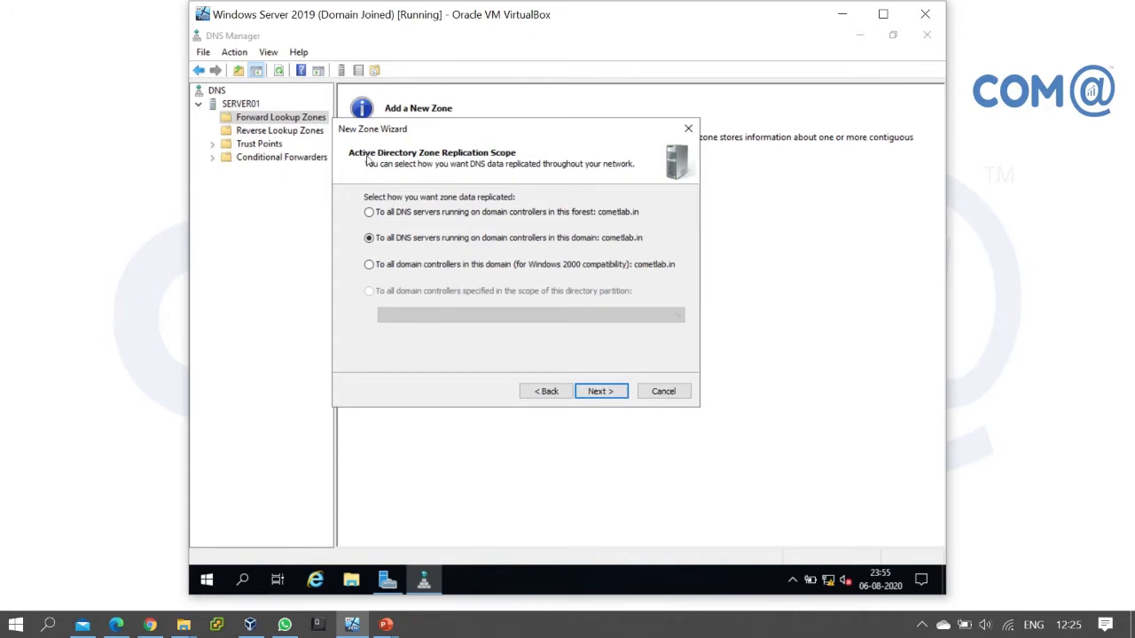
pyautogui.moveTo(523, 163)
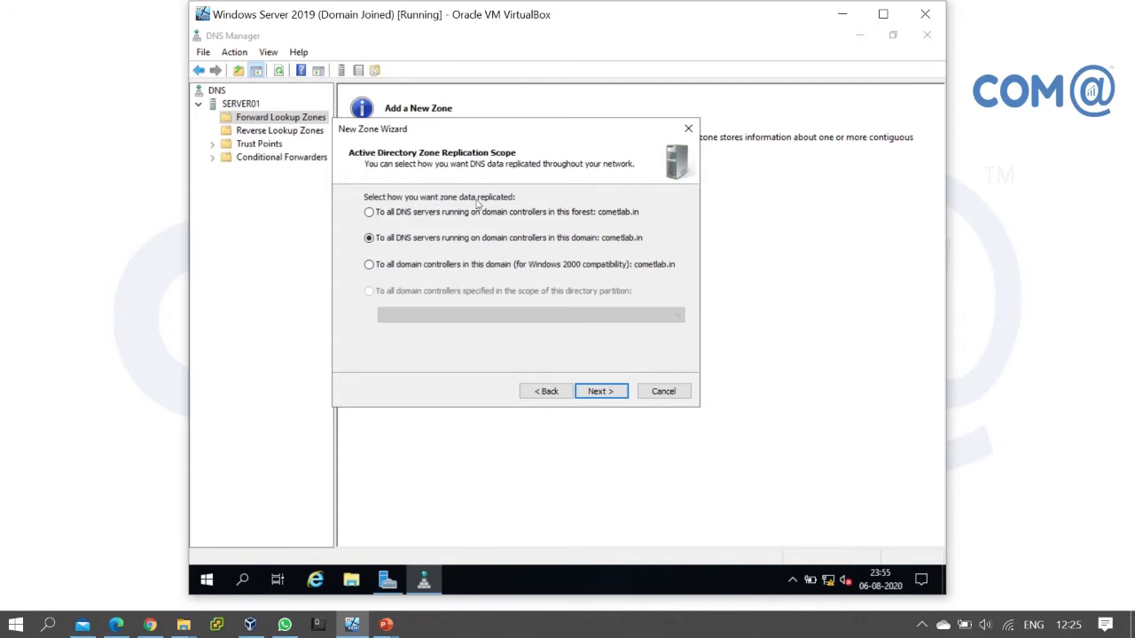
# Step: Choose replication to all DNS servers on domain controllers in the cometlab.in forest
pyautogui.click(369, 212)
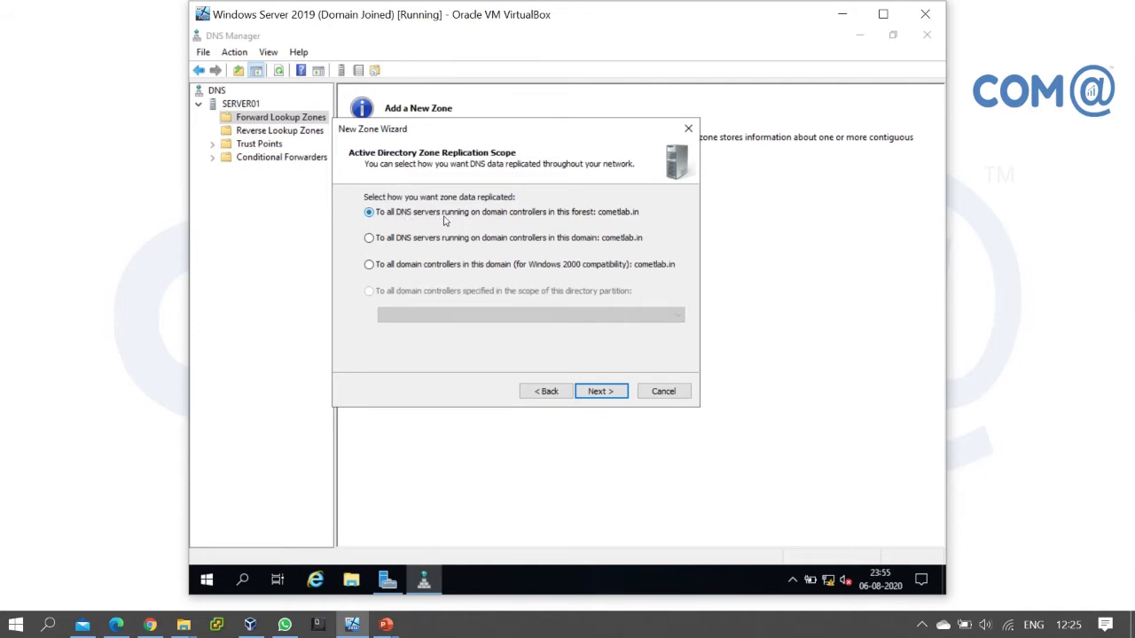
pyautogui.moveTo(552, 221)
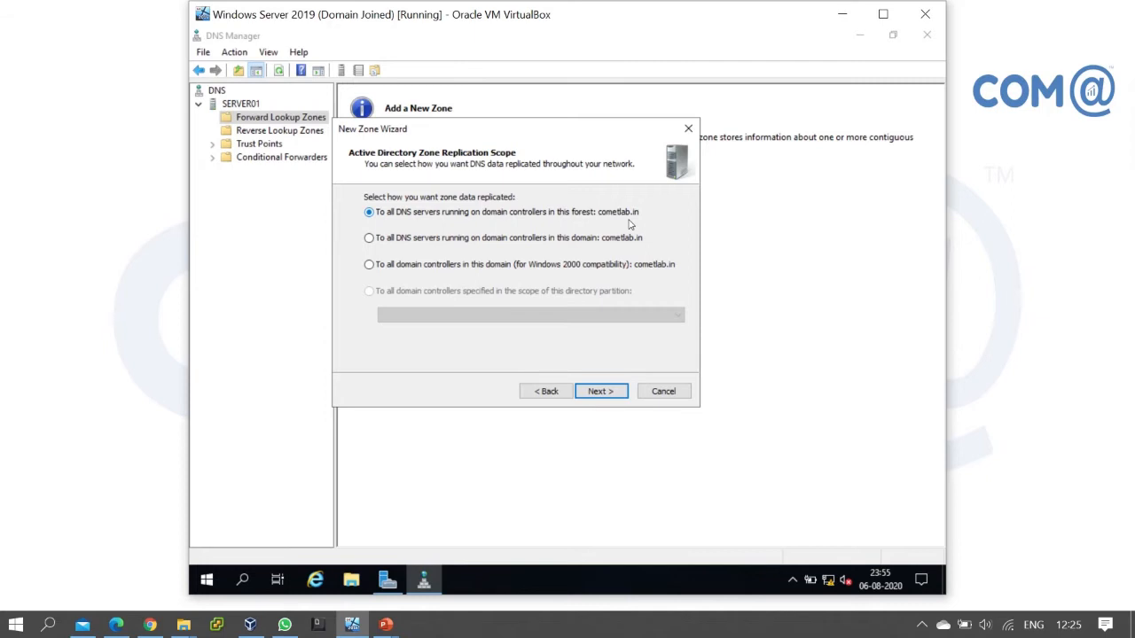
pyautogui.moveTo(458, 229)
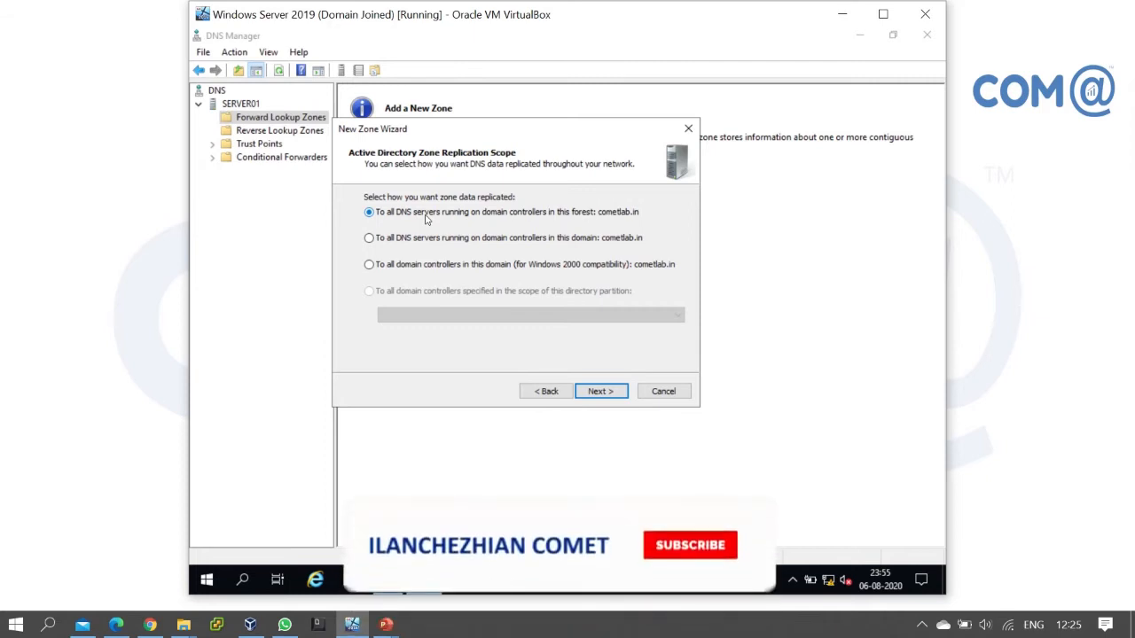
pyautogui.click(689, 545)
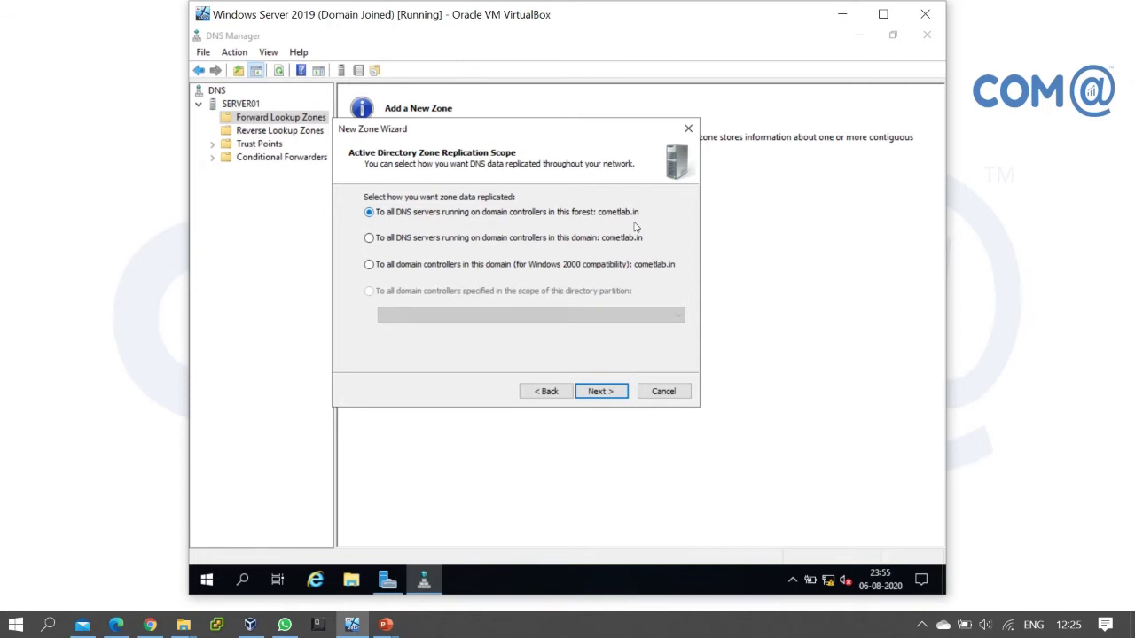
# Step: Switch replication to all DNS servers on domain controllers in the cometlab.in domain
pyautogui.click(369, 238)
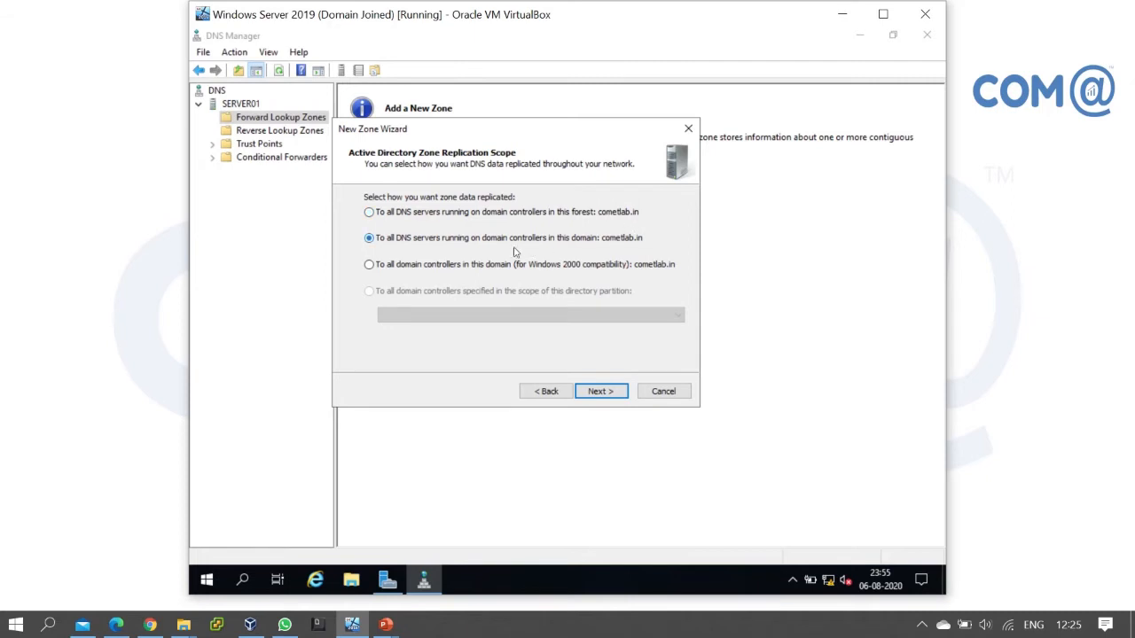
pyautogui.moveTo(400, 248)
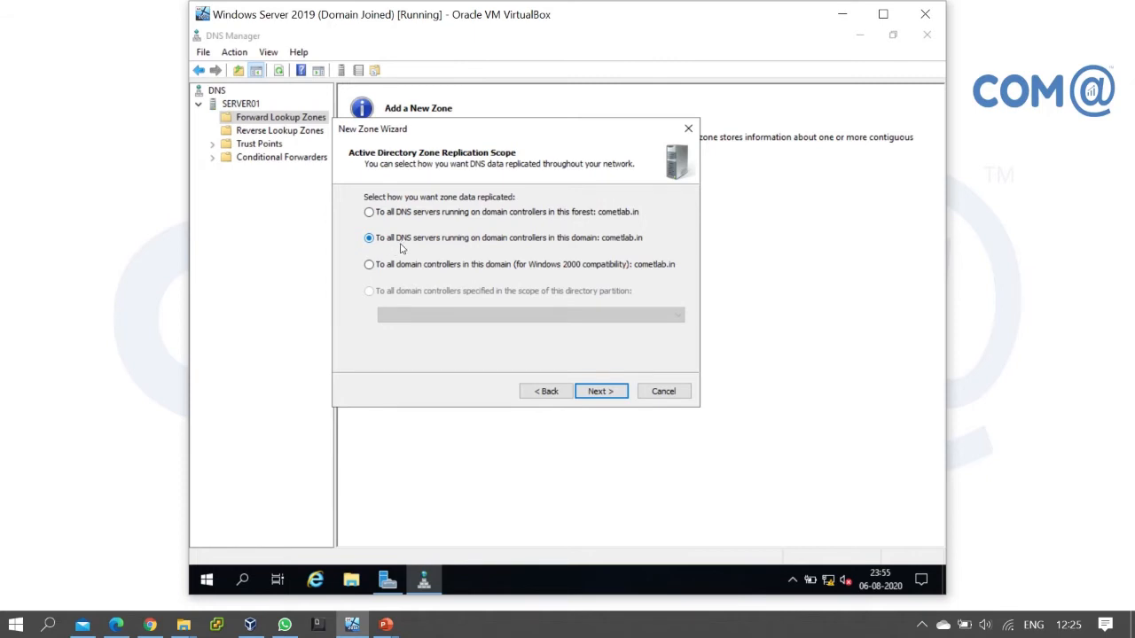
pyautogui.moveTo(483, 256)
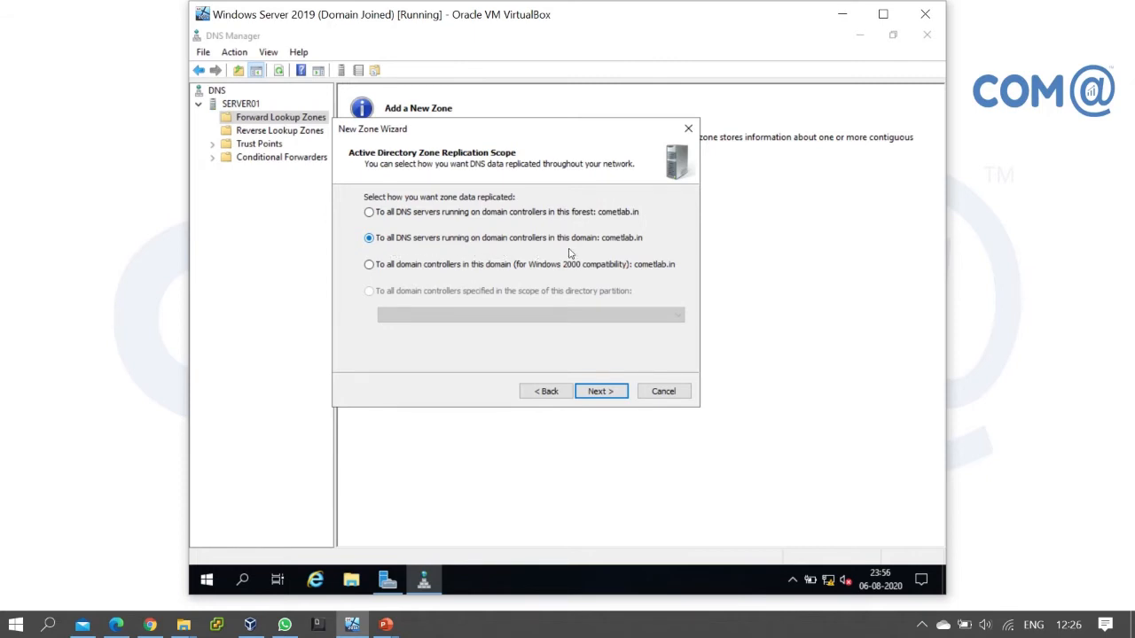
pyautogui.moveTo(631, 251)
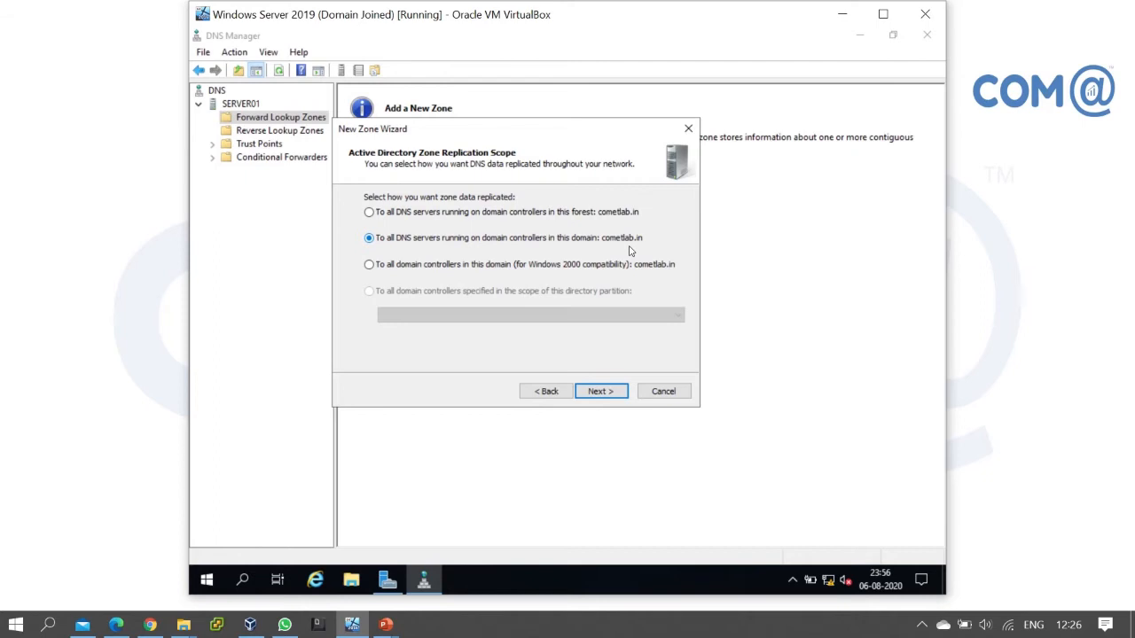
pyautogui.moveTo(599, 245)
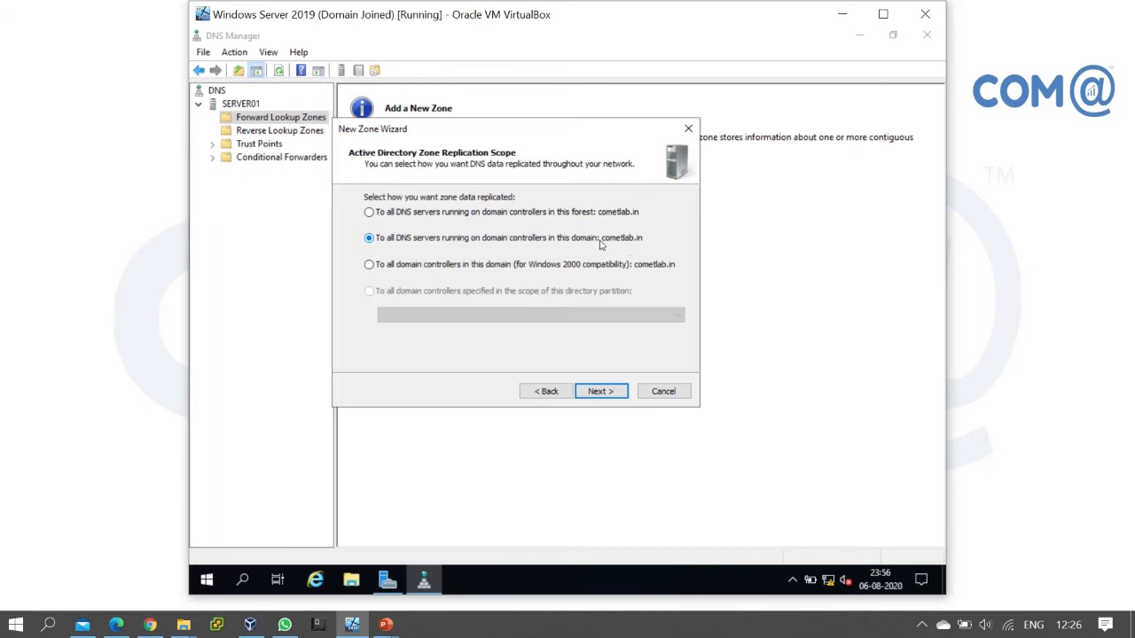
pyautogui.moveTo(496, 249)
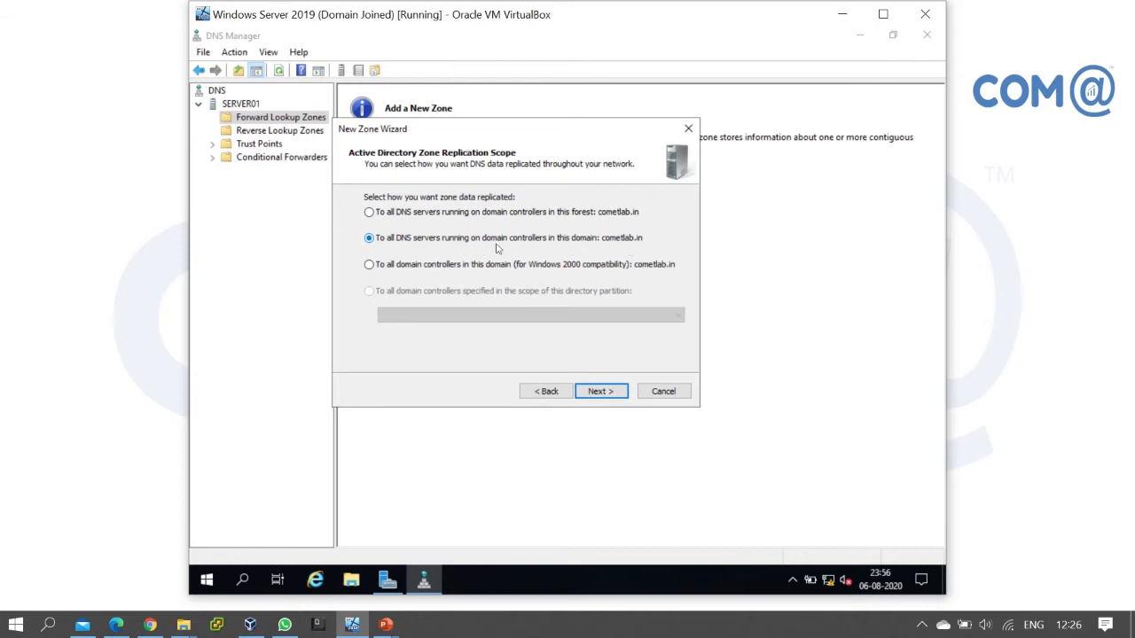
pyautogui.moveTo(584, 242)
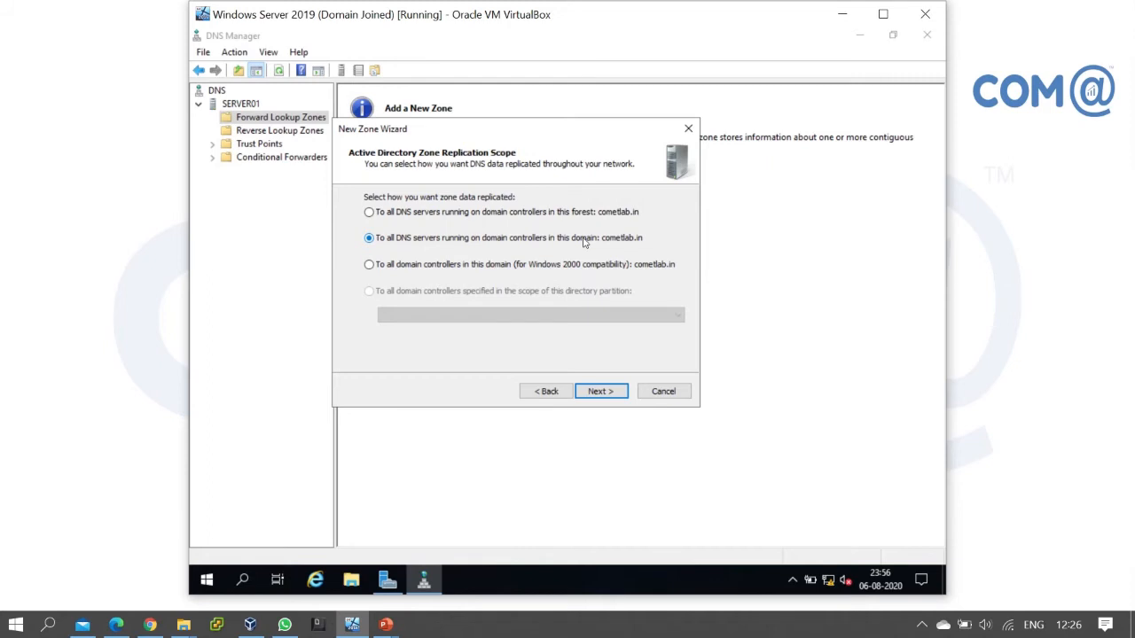
pyautogui.moveTo(493, 243)
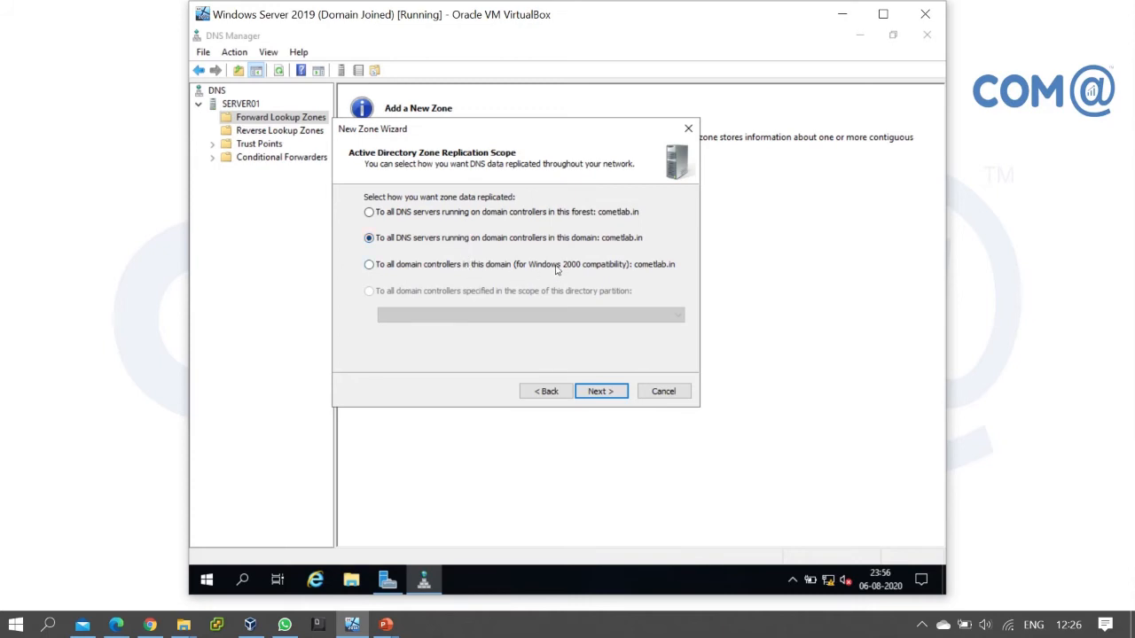
# Step: Try Windows 2000-compatible replication, then settle on domain-wide DNS servers and continue
pyautogui.click(368, 265)
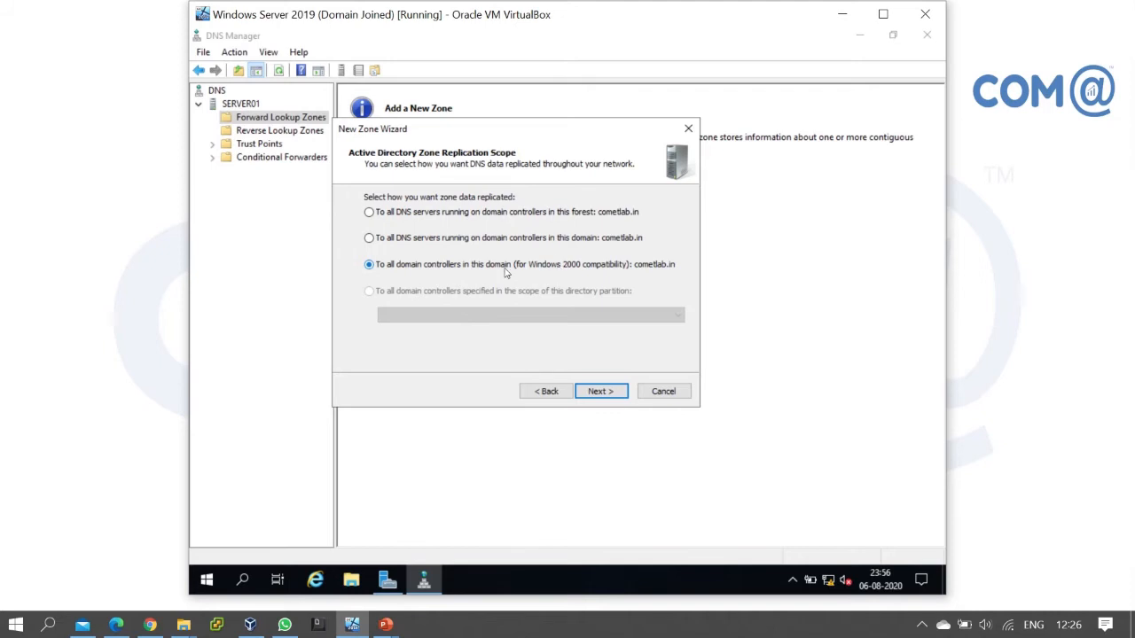
pyautogui.moveTo(554, 267)
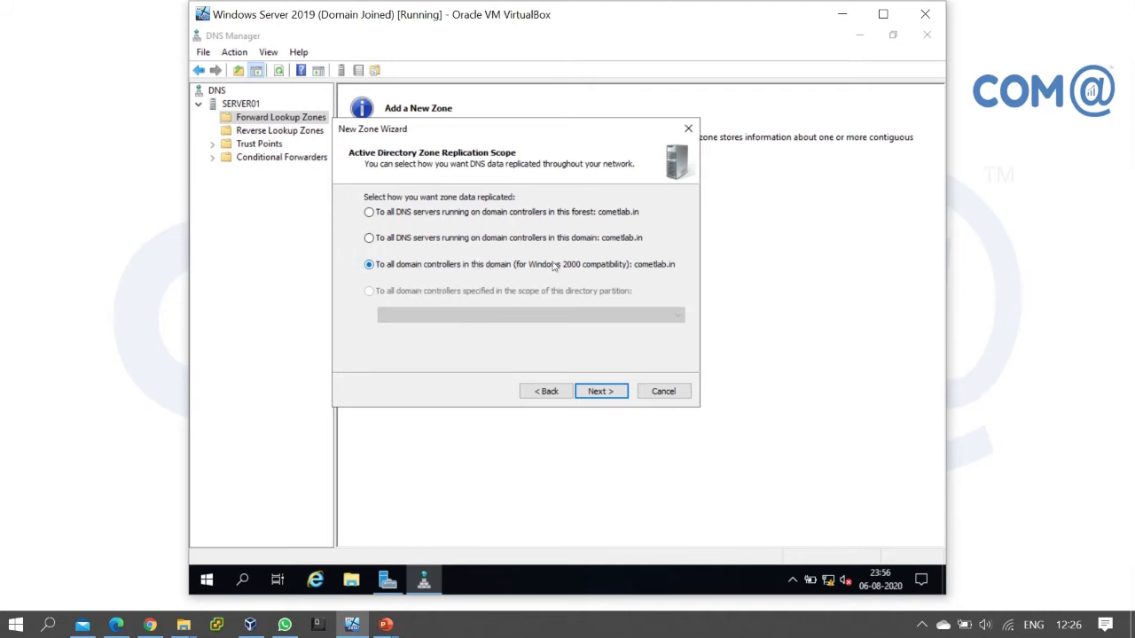
pyautogui.moveTo(453, 275)
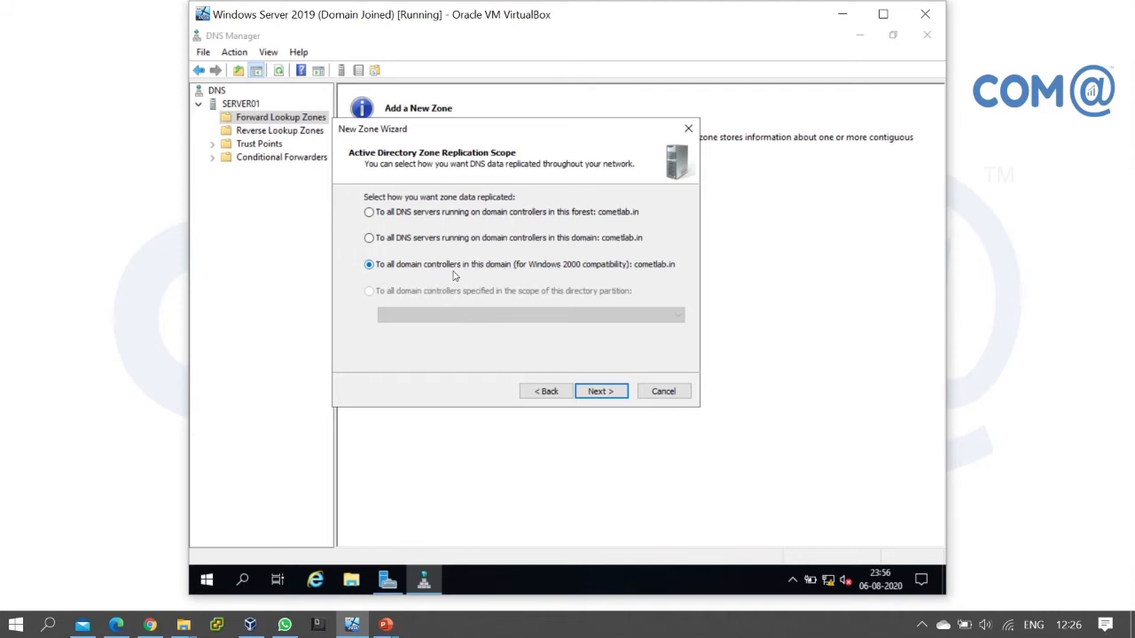
pyautogui.moveTo(525, 280)
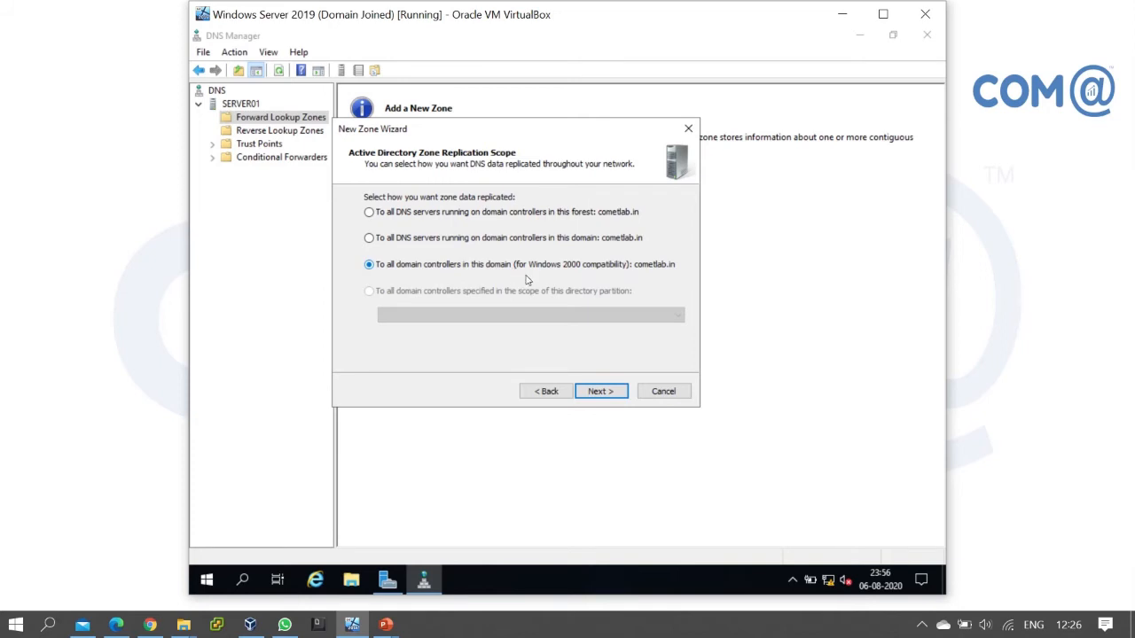
pyautogui.moveTo(502, 277)
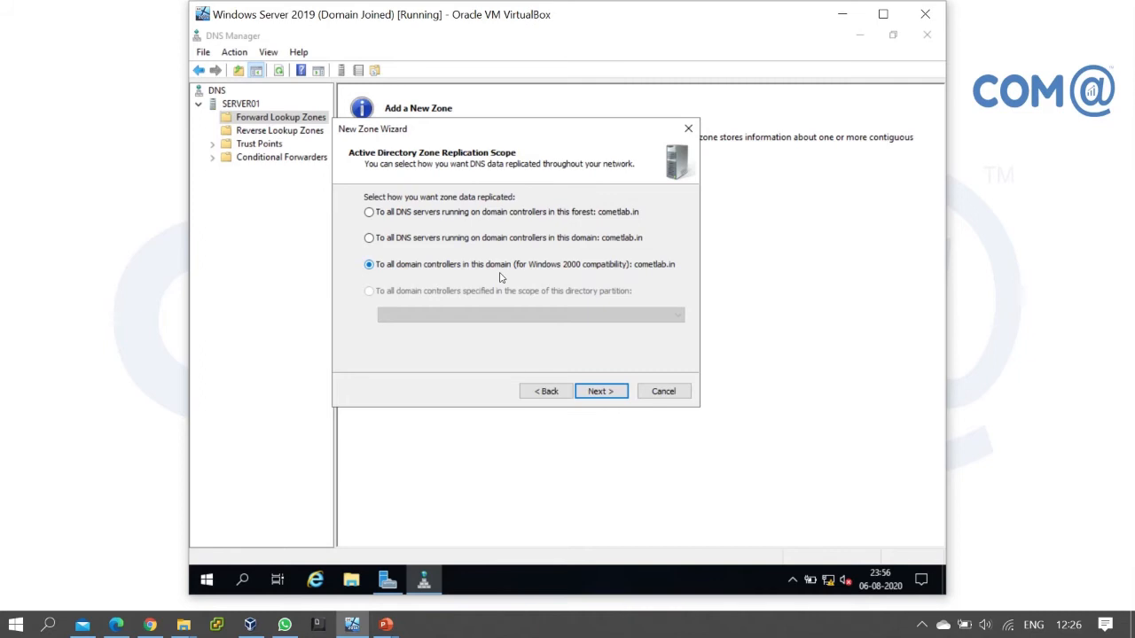
pyautogui.moveTo(456, 240)
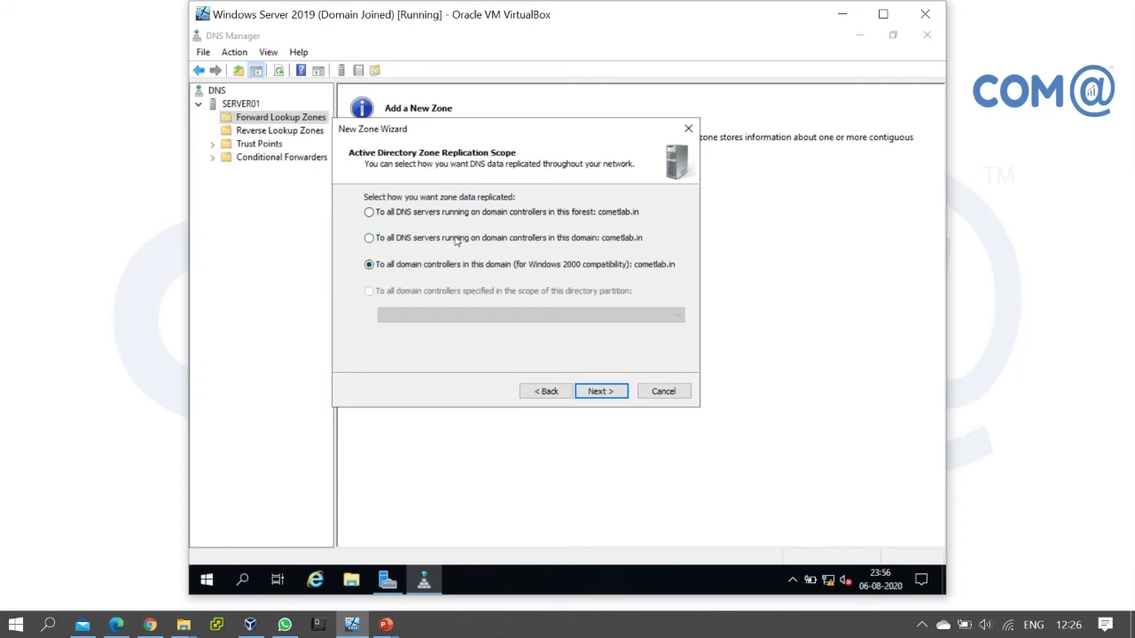
pyautogui.click(369, 238)
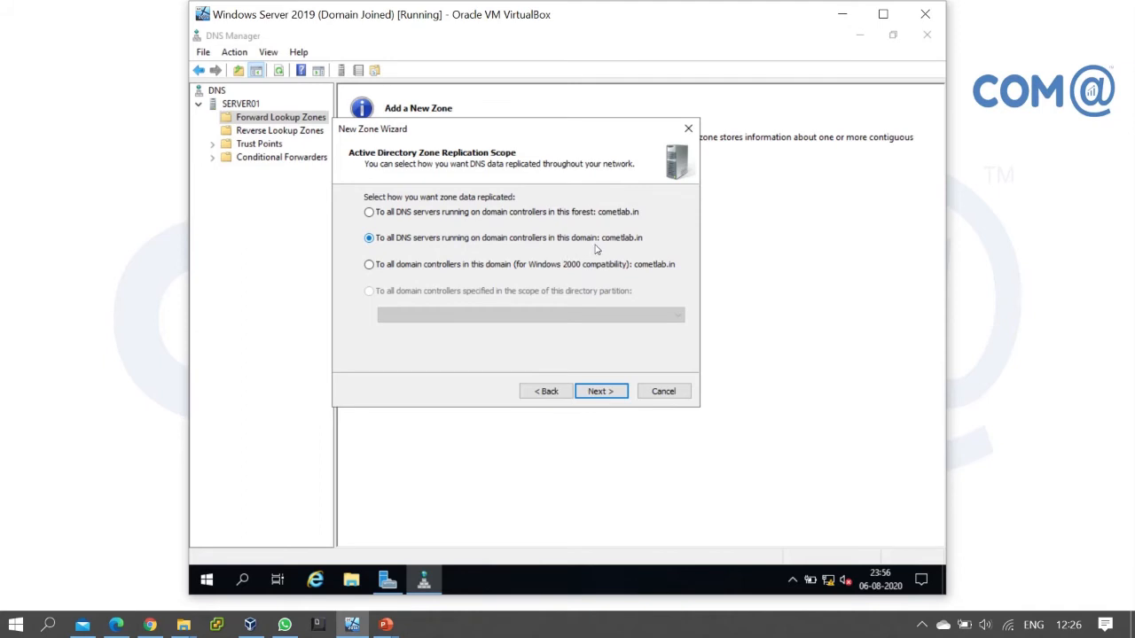
pyautogui.moveTo(614, 249)
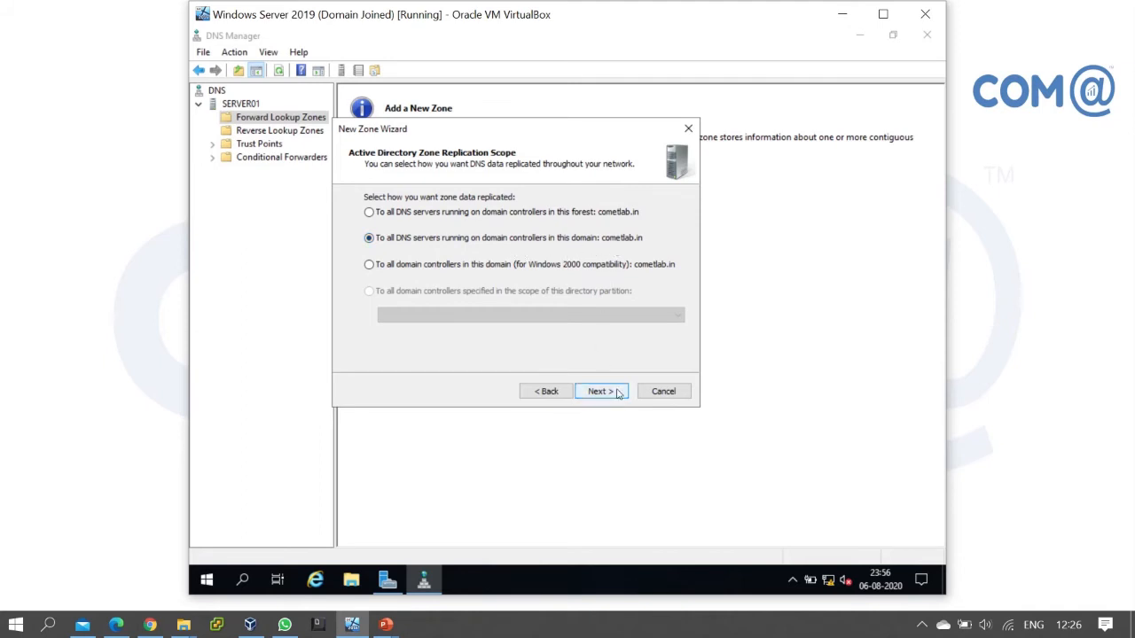
pyautogui.click(597, 391)
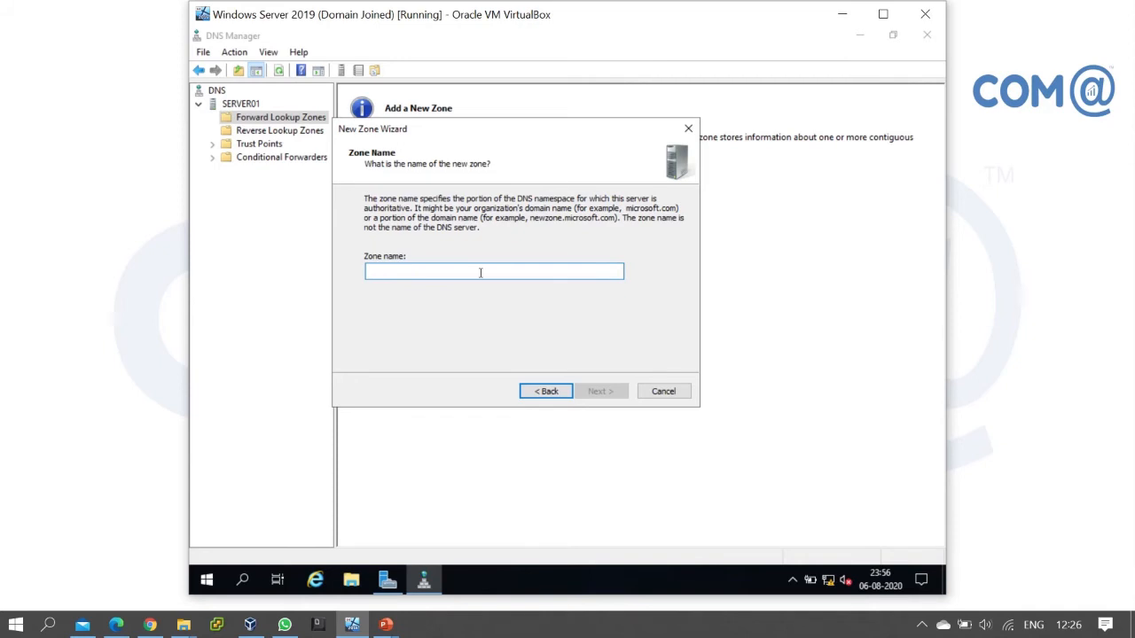
# Step: Enter 'cometlab.in' as the zone name and advance to dynamic updates
pyautogui.write('cometlab.')
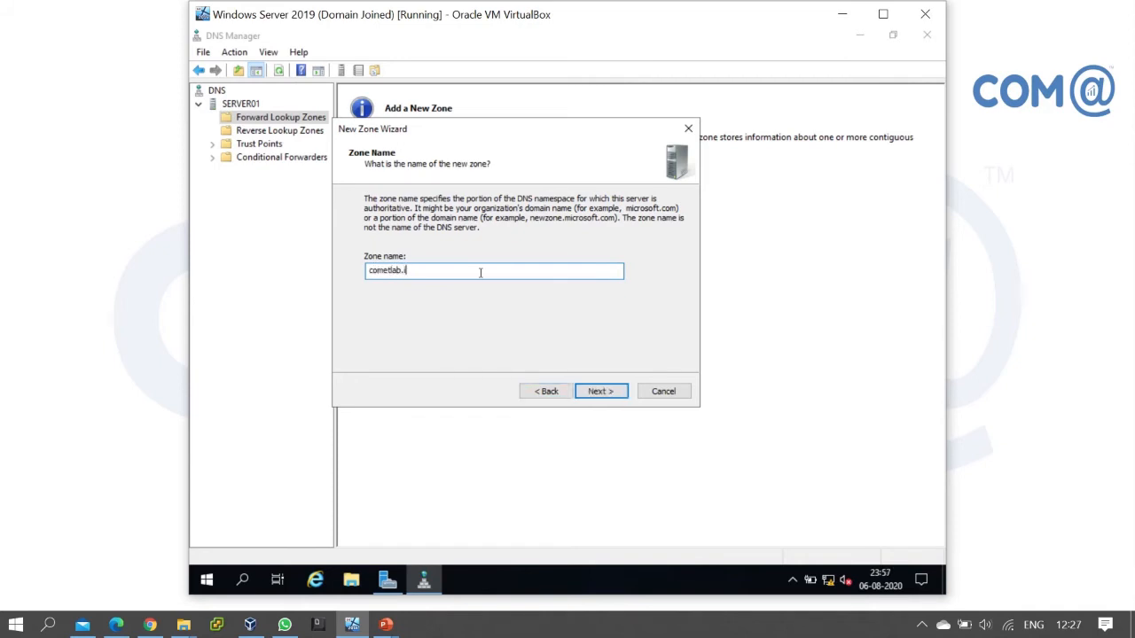
pyautogui.write('in')
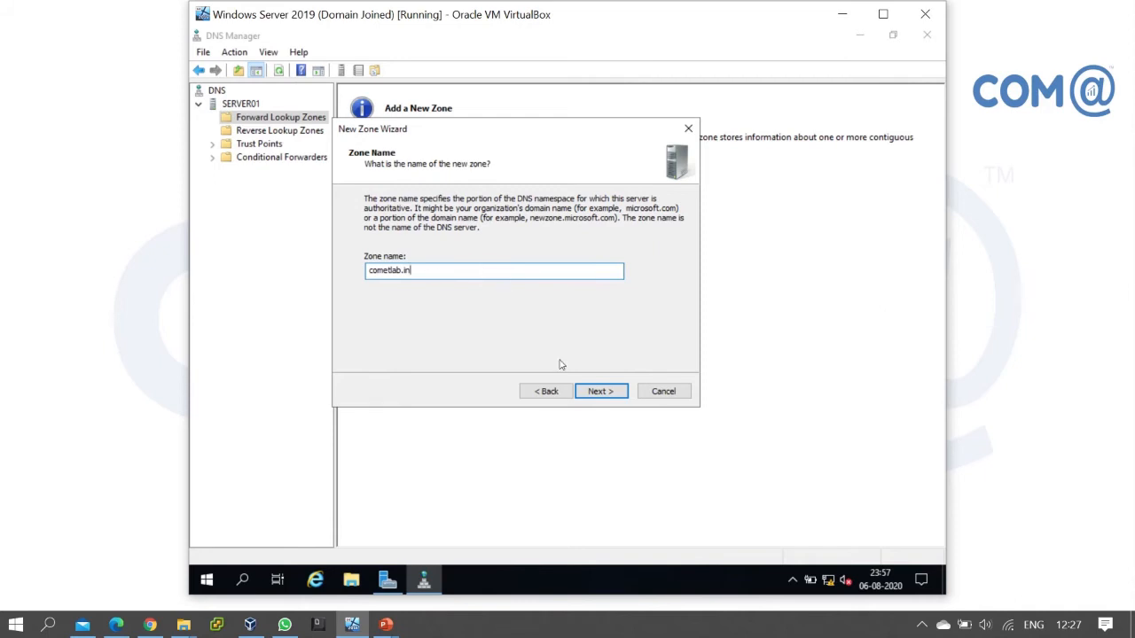
pyautogui.click(600, 391)
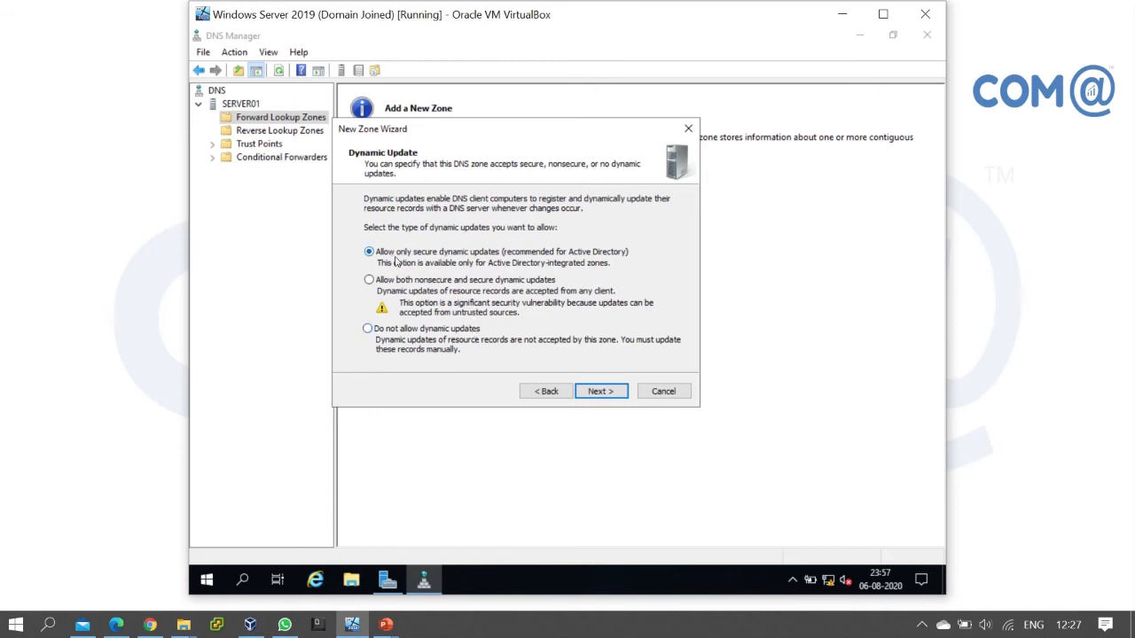
pyautogui.moveTo(485, 263)
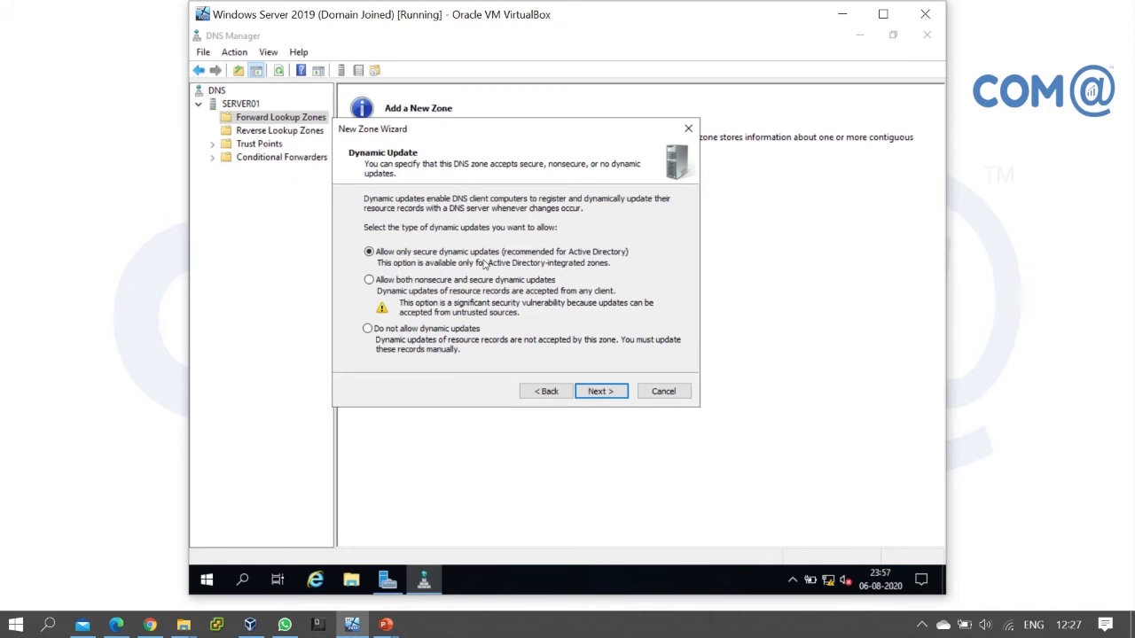
pyautogui.moveTo(448, 282)
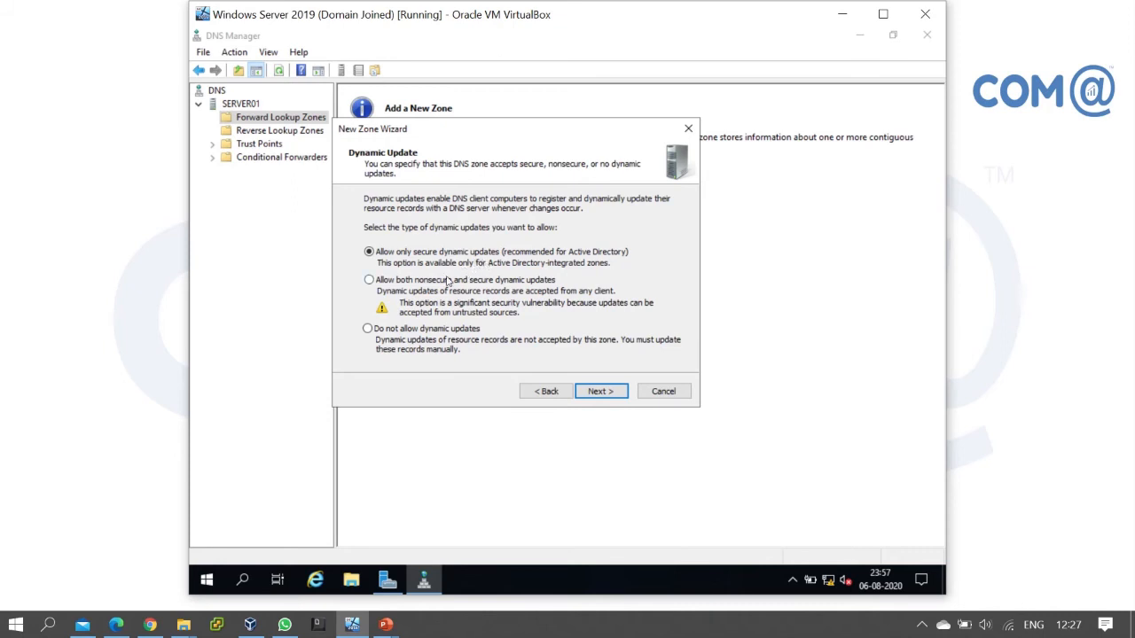
# Step: Try nonsecure-and-secure and no dynamic updates, then select secure-only dynamic updates
pyautogui.click(369, 279)
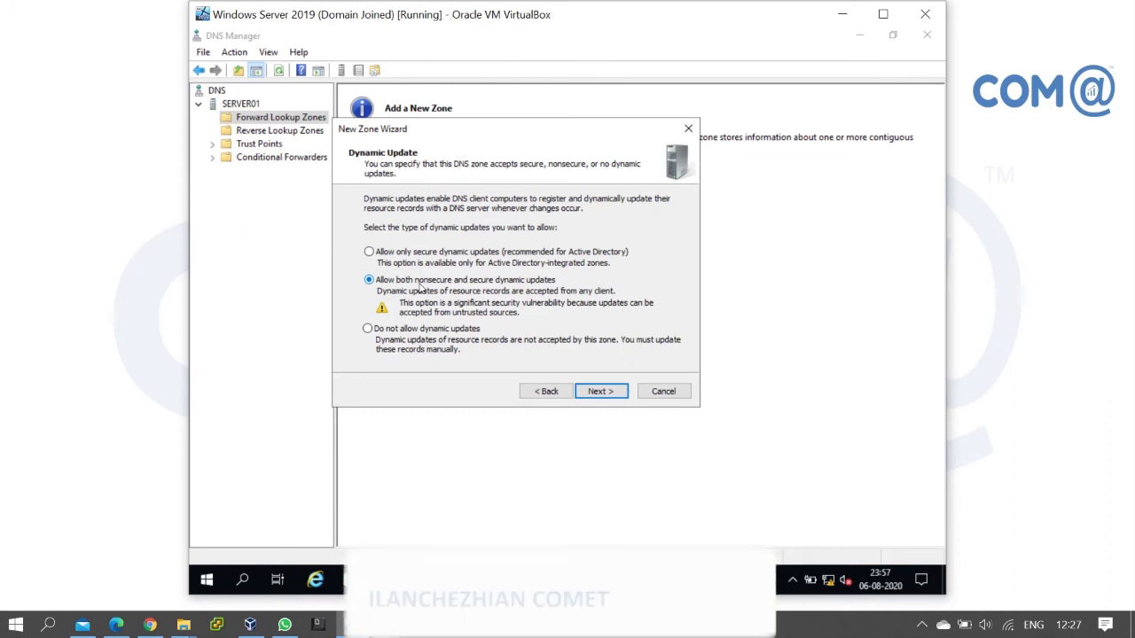
pyautogui.click(367, 328)
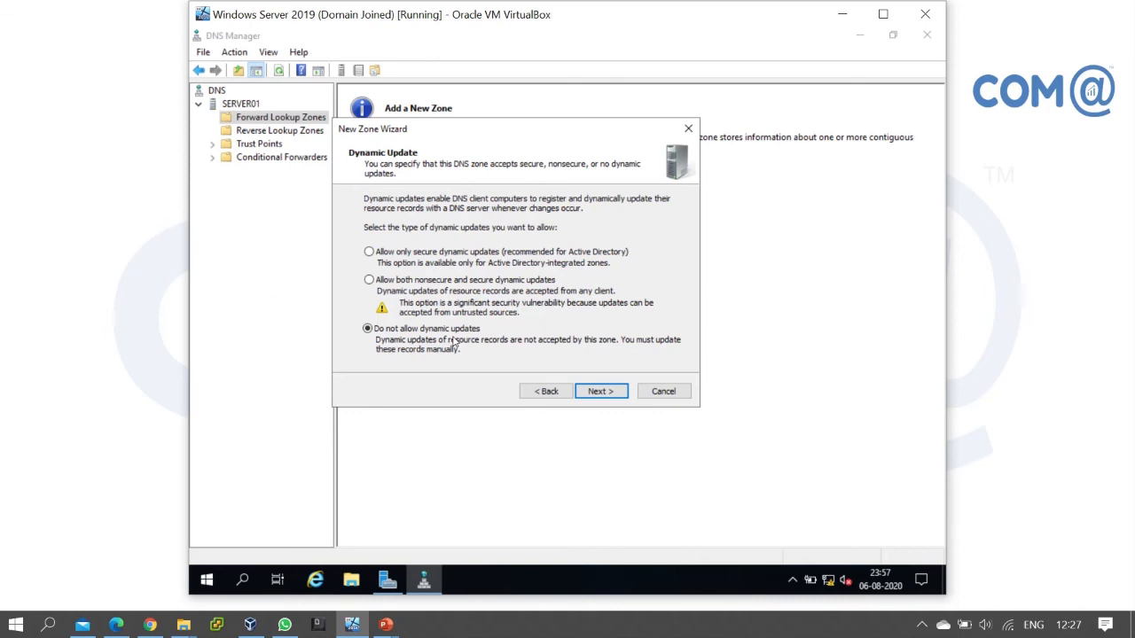
pyautogui.click(368, 329)
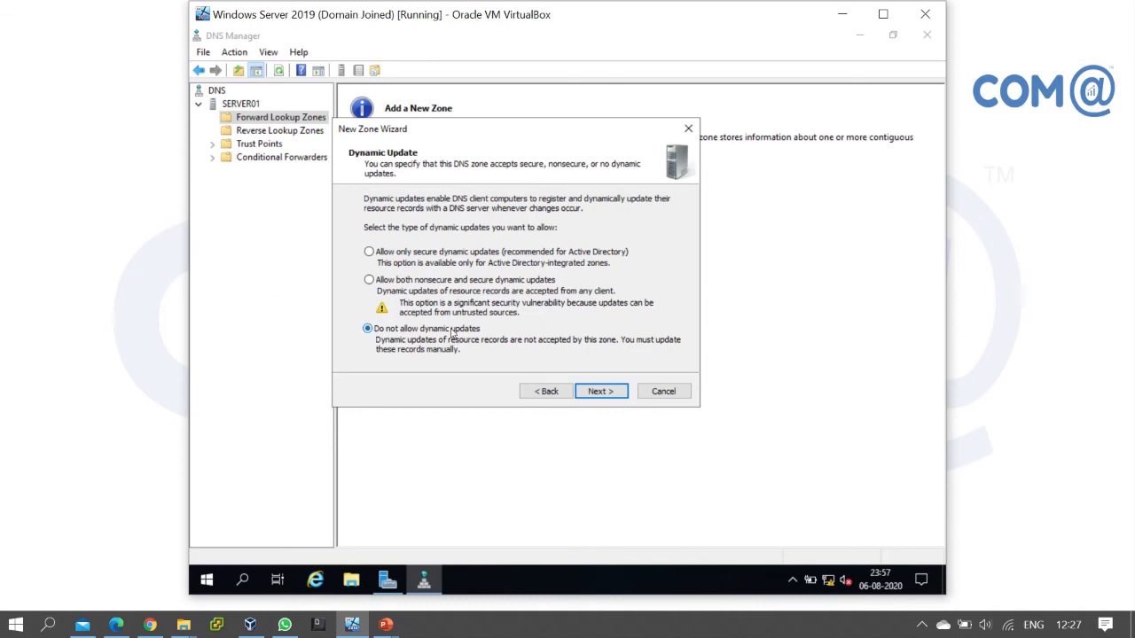
pyautogui.click(368, 252)
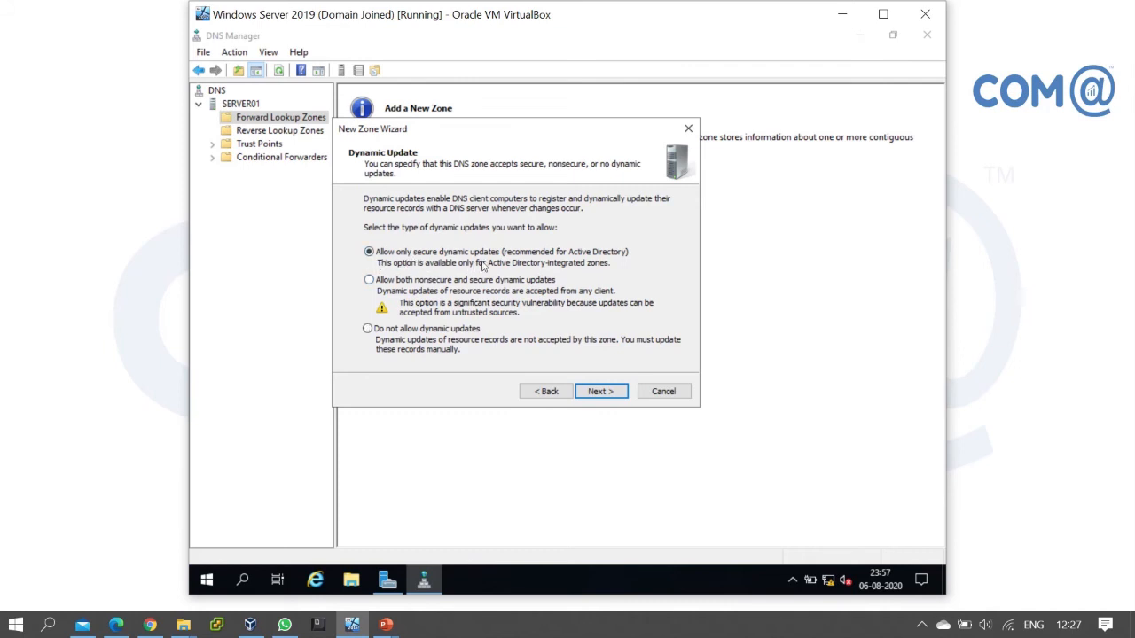
pyautogui.moveTo(641, 343)
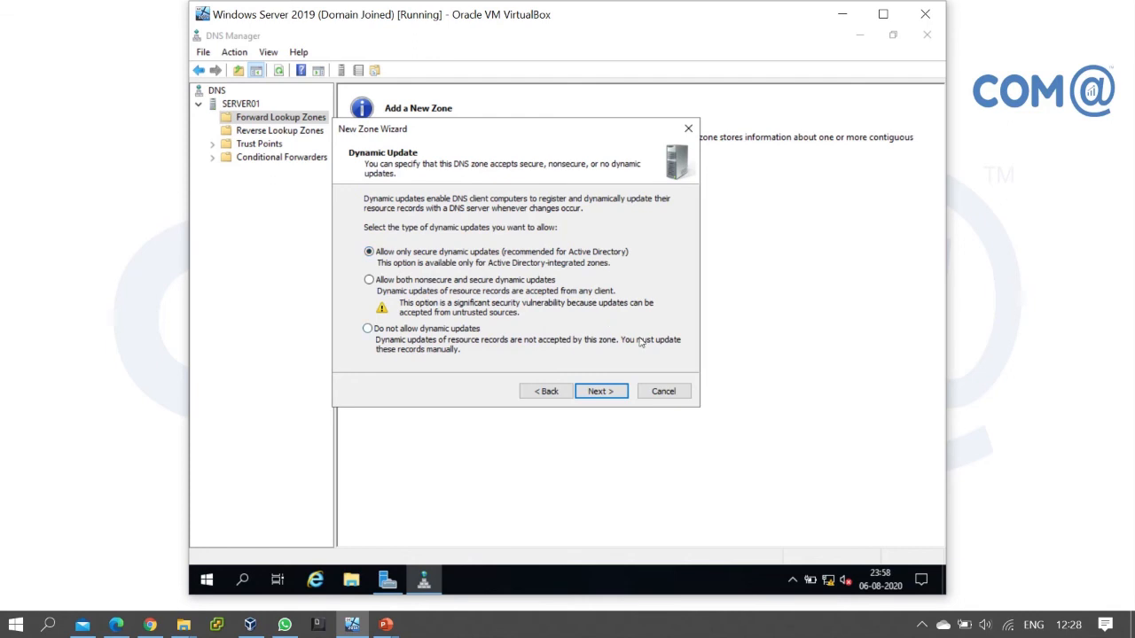
# Step: Finish the wizard, open the cometlab.in zone, and select its NS and server01 Host (A) records
pyautogui.click(600, 391)
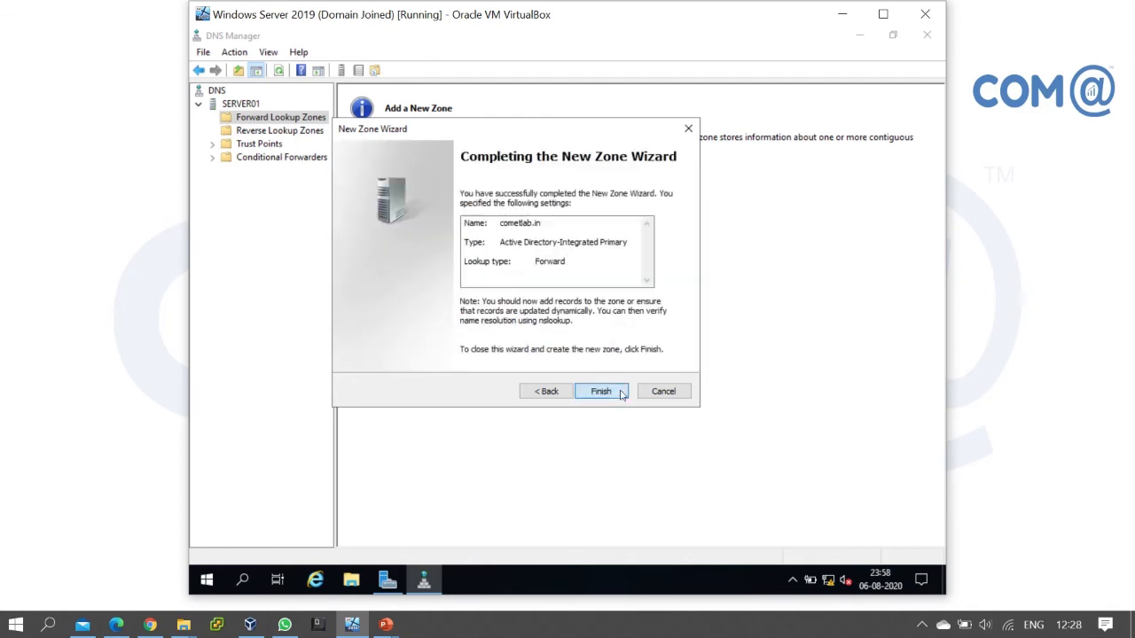
pyautogui.click(600, 391)
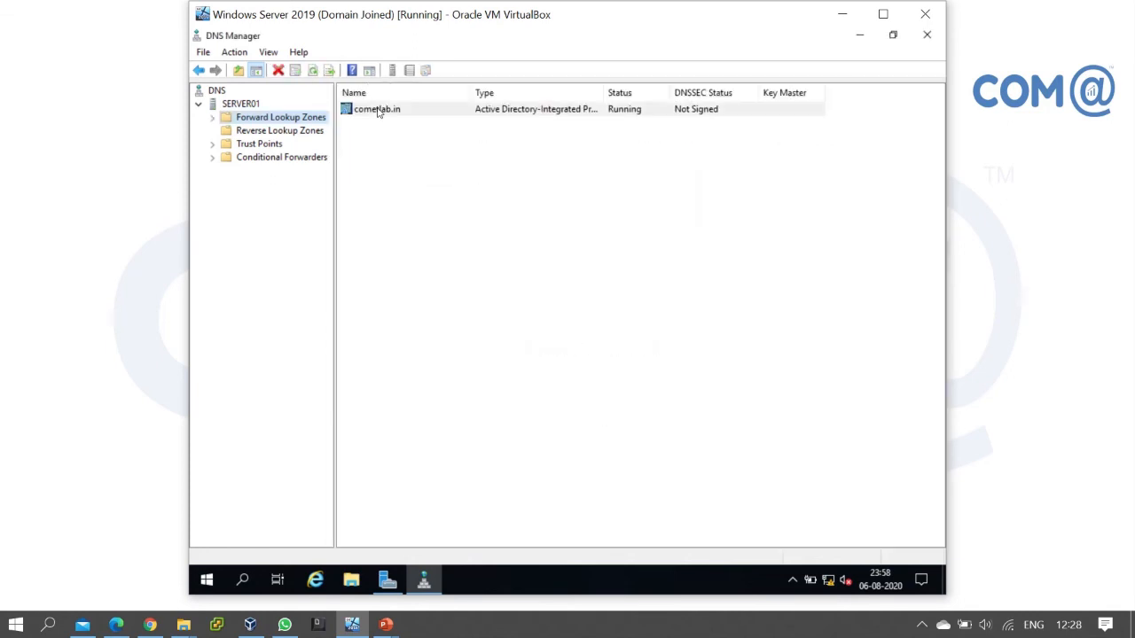
pyautogui.doubleClick(376, 108)
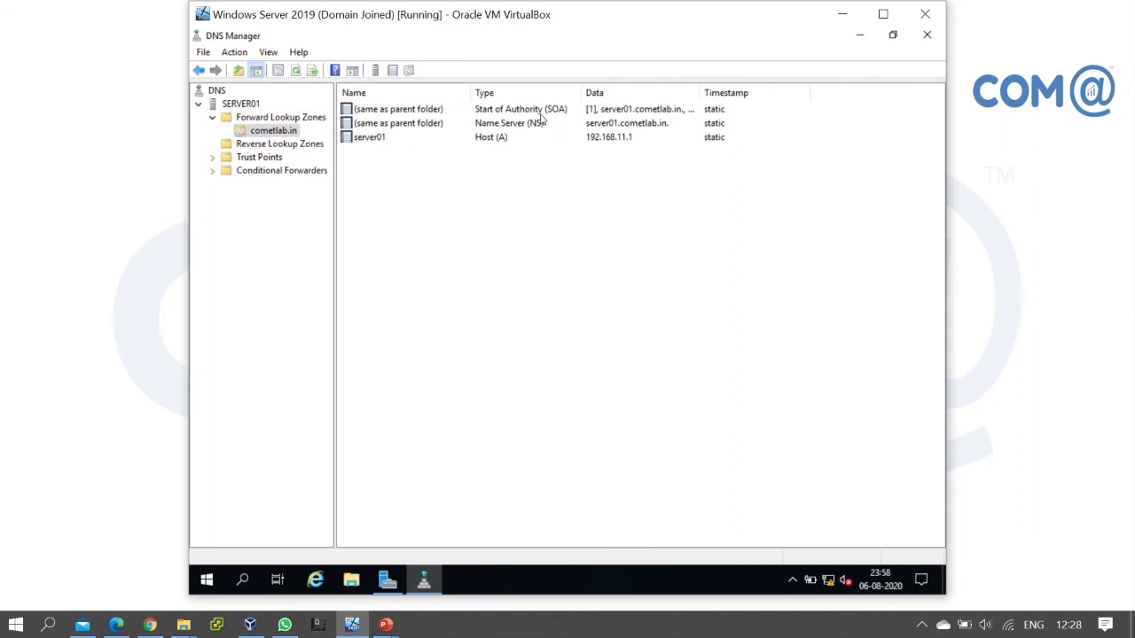
pyautogui.click(510, 124)
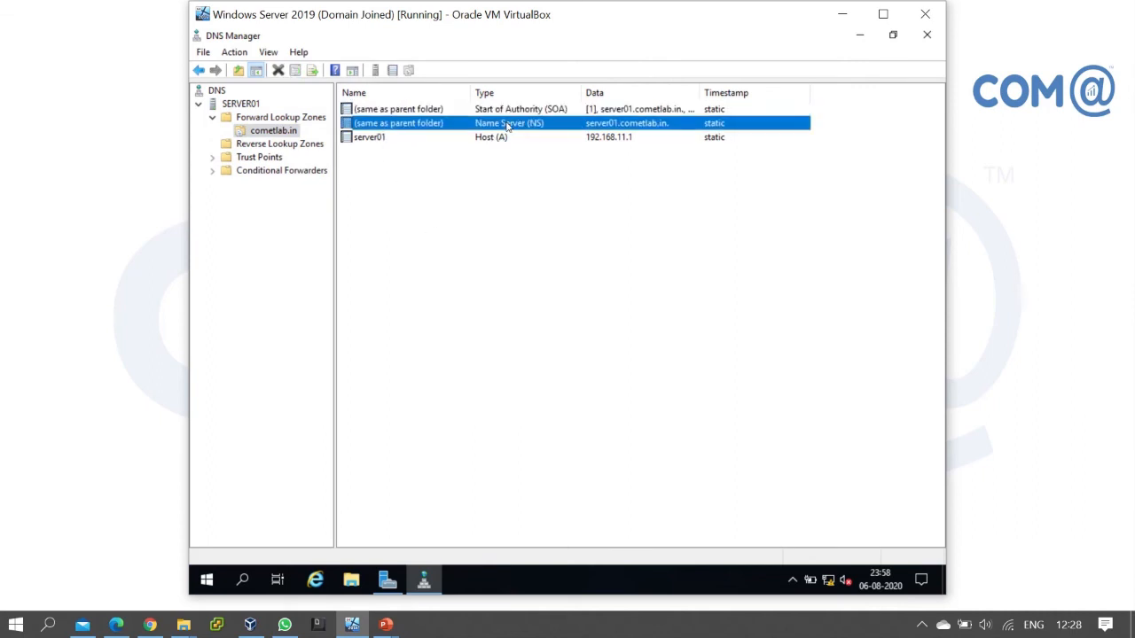
pyautogui.click(368, 136)
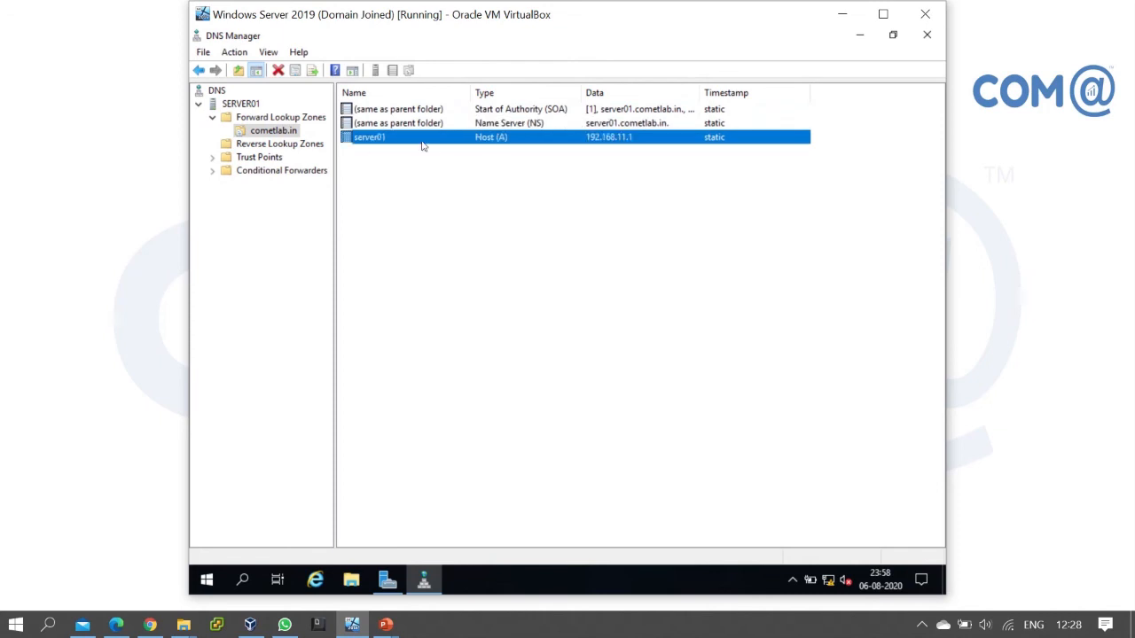
pyautogui.moveTo(414, 154)
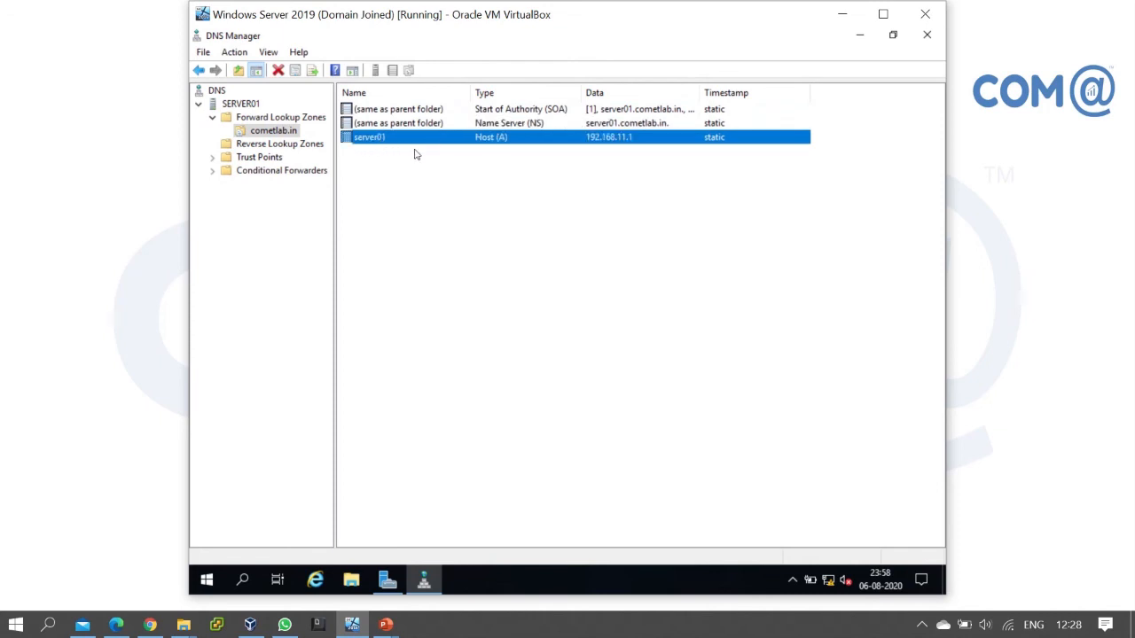
pyautogui.moveTo(437, 198)
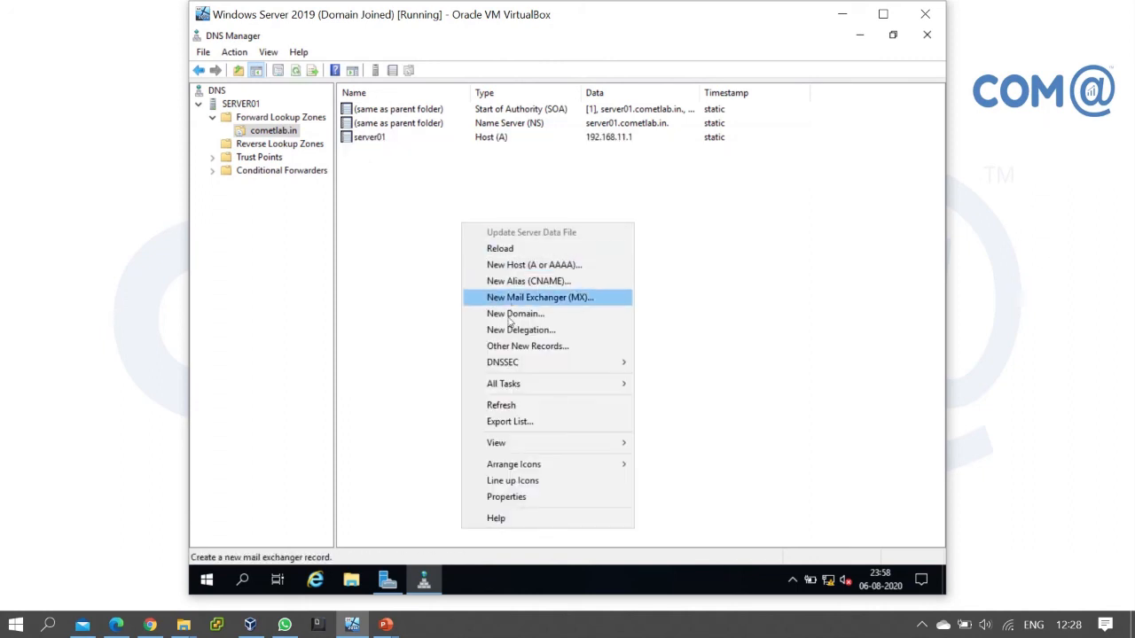
pyautogui.click(510, 412)
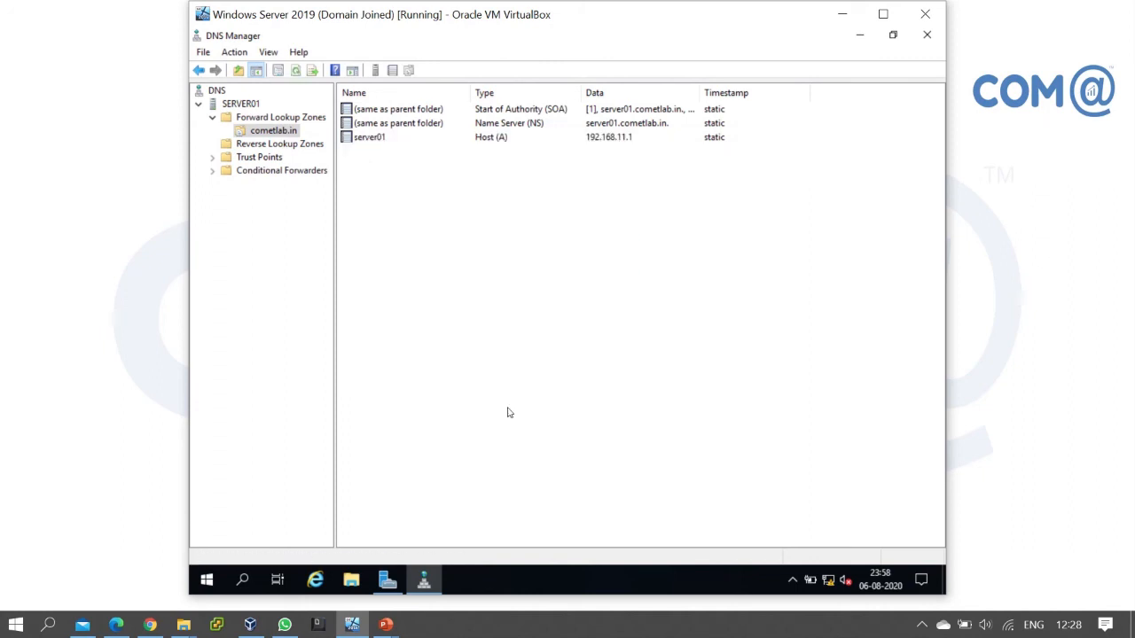
pyautogui.moveTo(495, 393)
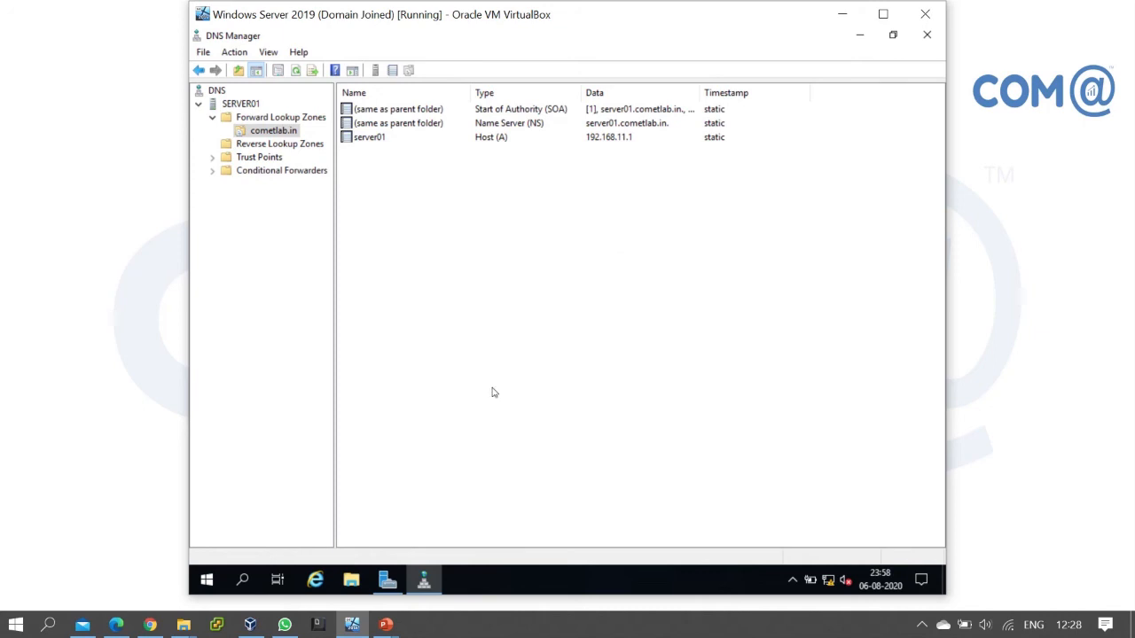
pyautogui.moveTo(560, 380)
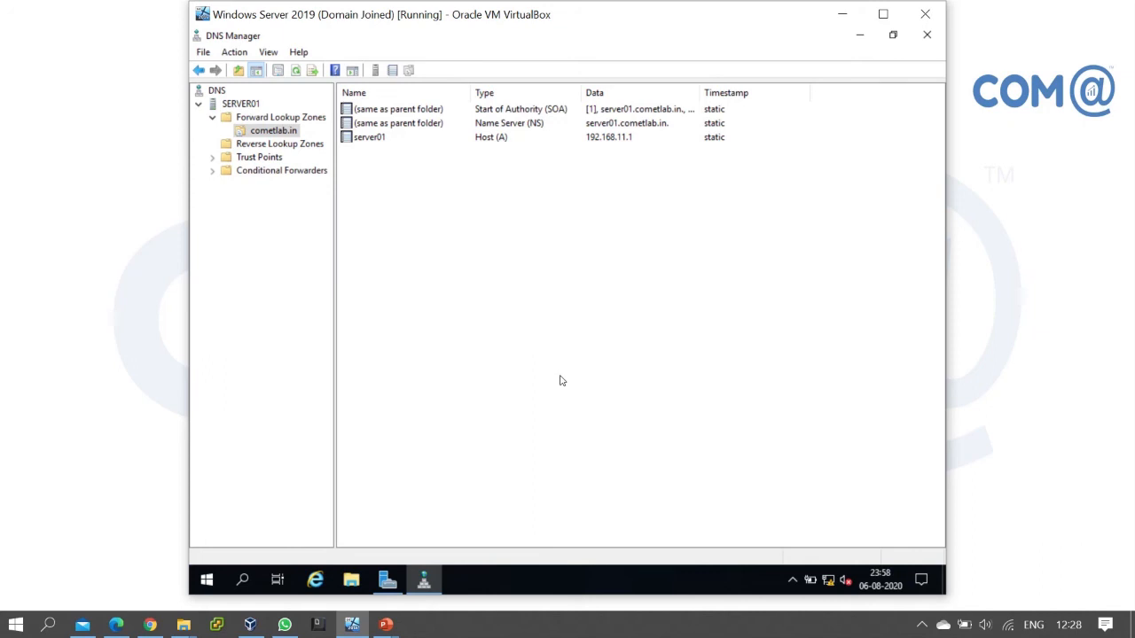
pyautogui.moveTo(470, 236)
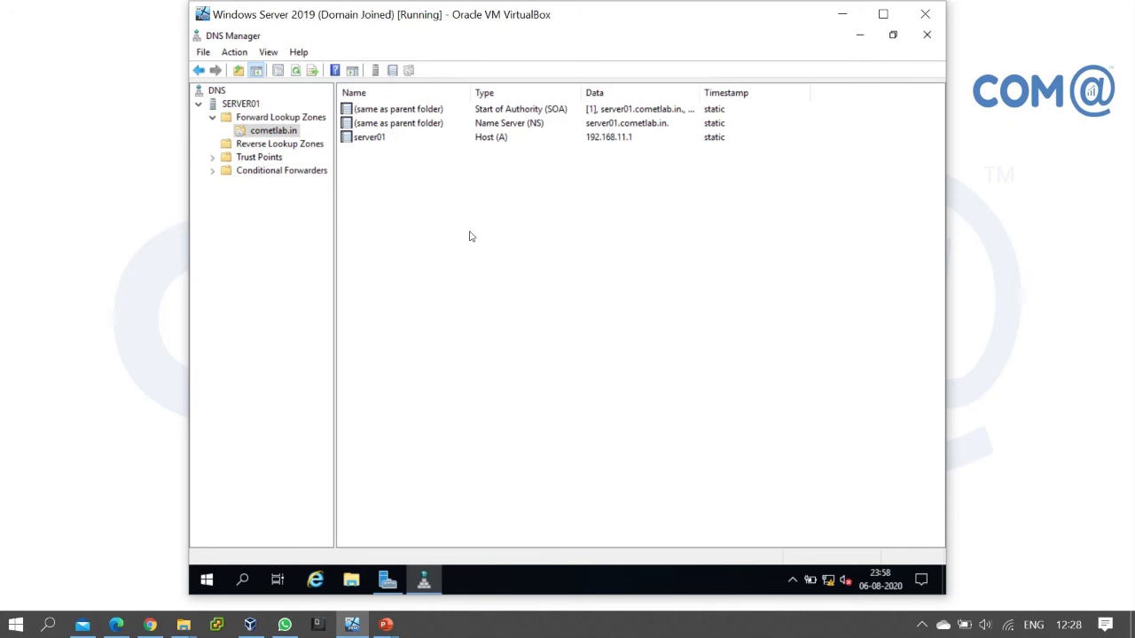
pyautogui.moveTo(1019, 314)
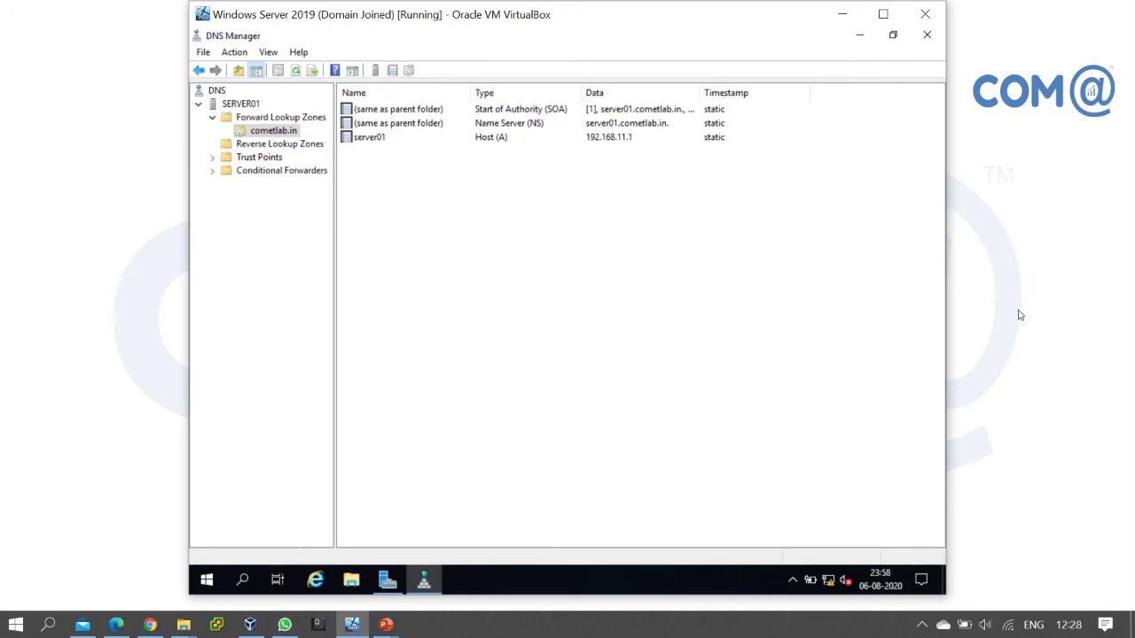